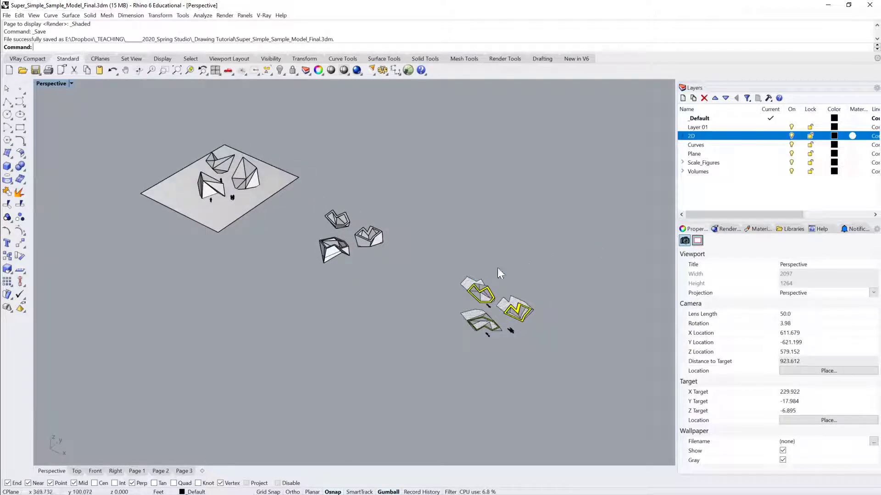
mouse_move(459, 253)
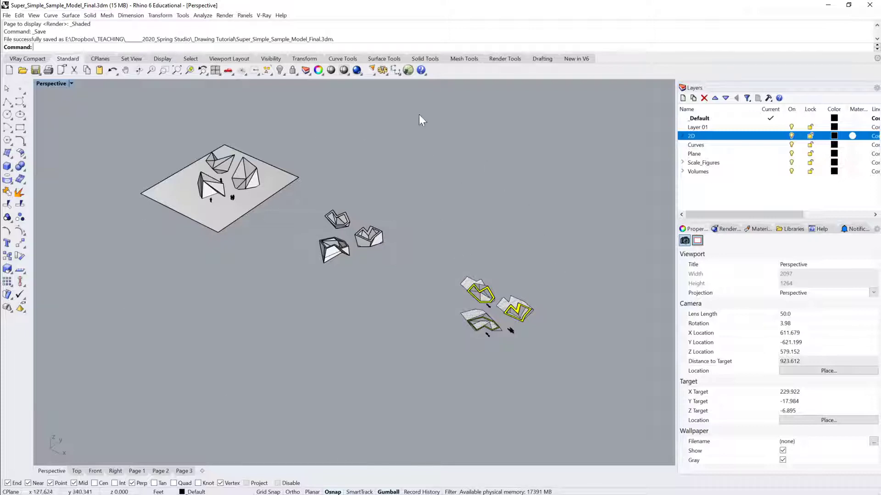
mouse_move(174, 411)
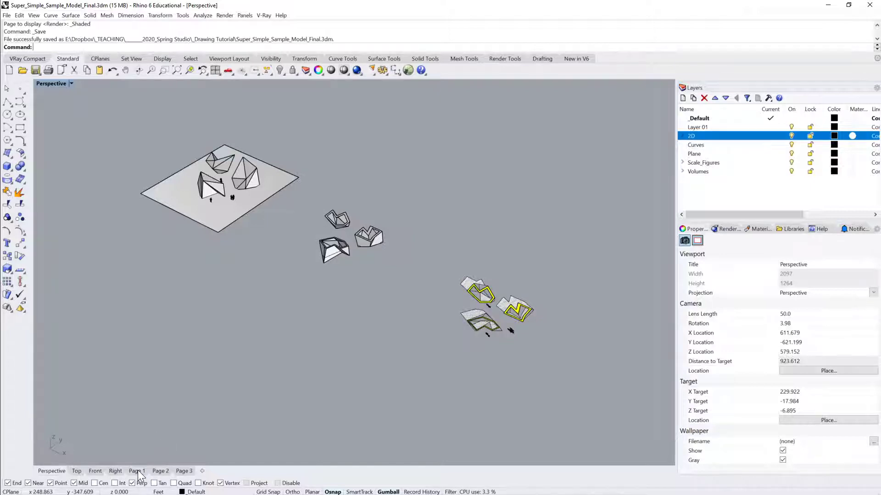
Step: Browse the Page 1 and Page 3 layouts, then return to the Perspective model view
left_click(137, 471)
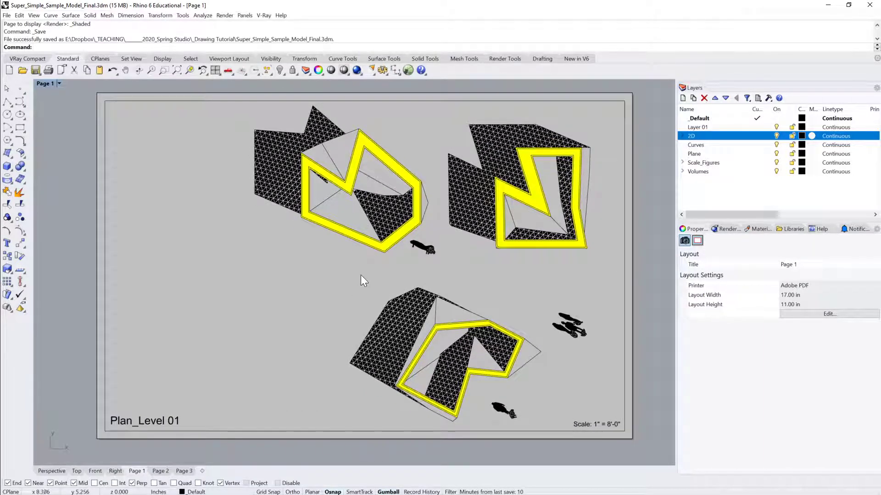
mouse_move(202, 402)
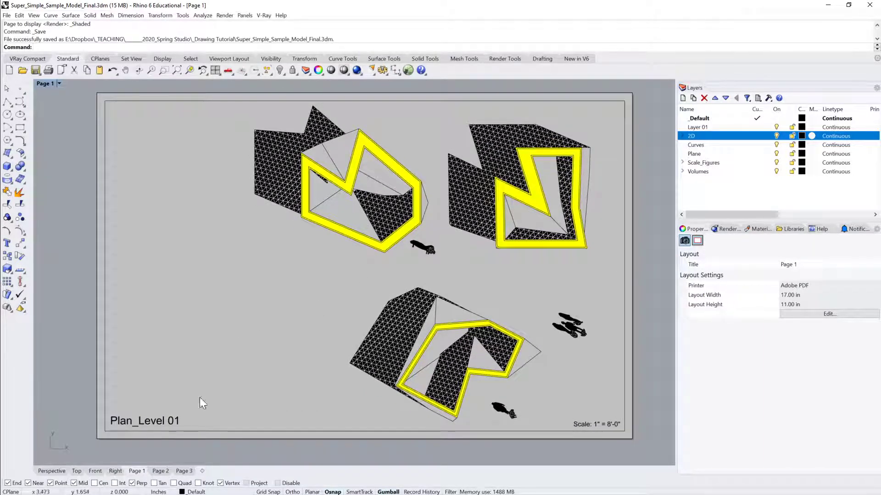
left_click(183, 470)
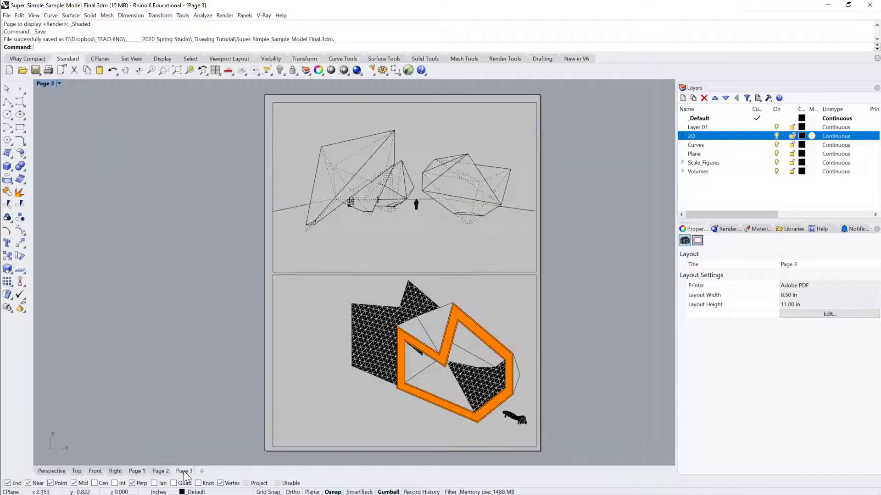
left_click(137, 470)
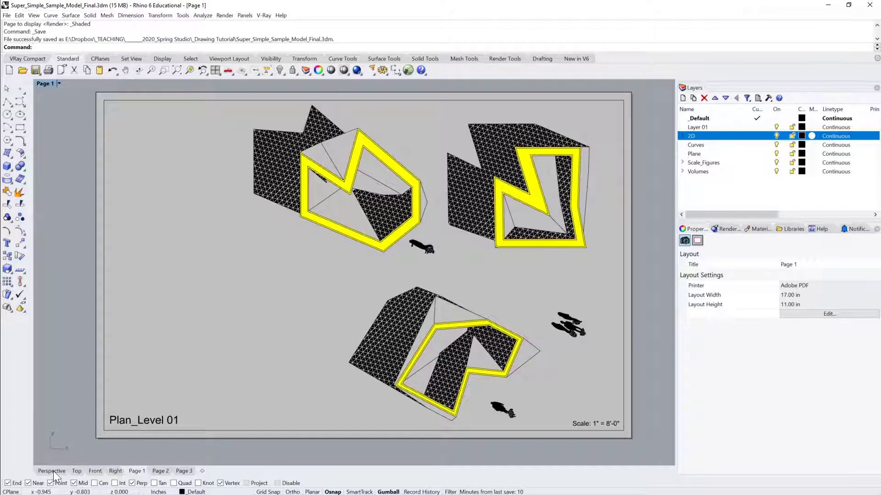
left_click(51, 471)
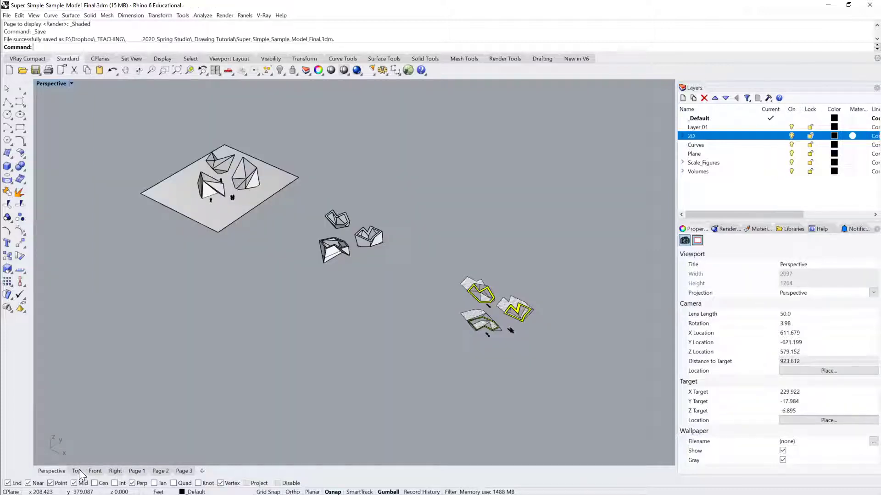
Step: Show the Top view, preview its Print Setup and cancel without printing
left_click(76, 471)
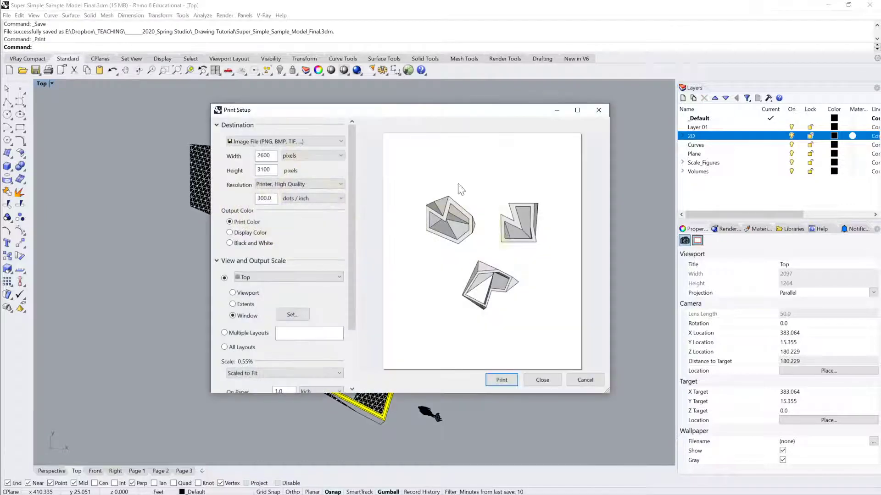
mouse_move(452, 246)
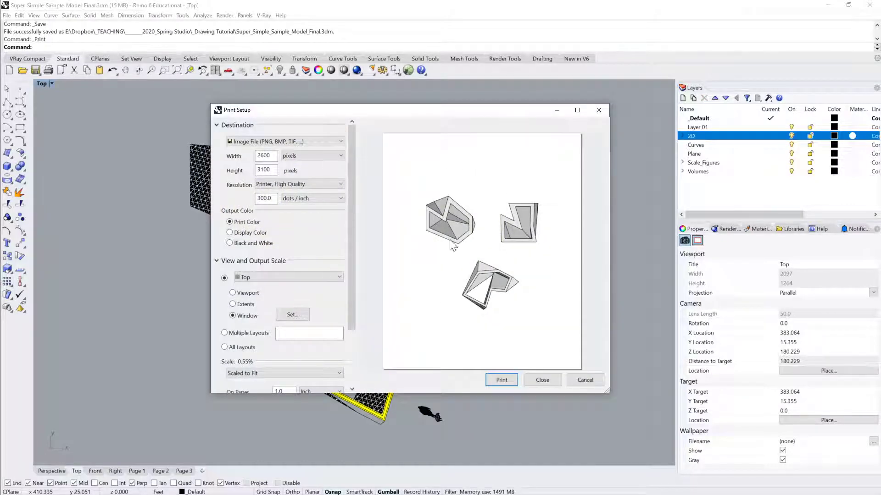
mouse_move(346, 138)
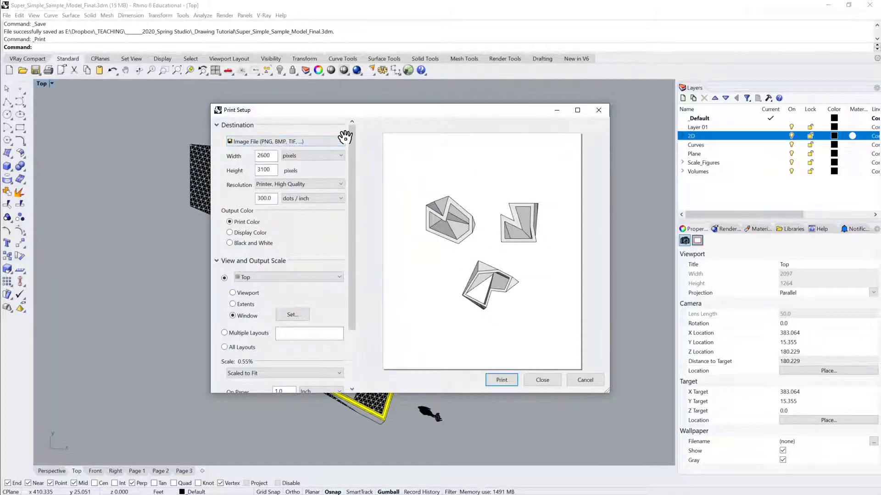
mouse_move(444, 115)
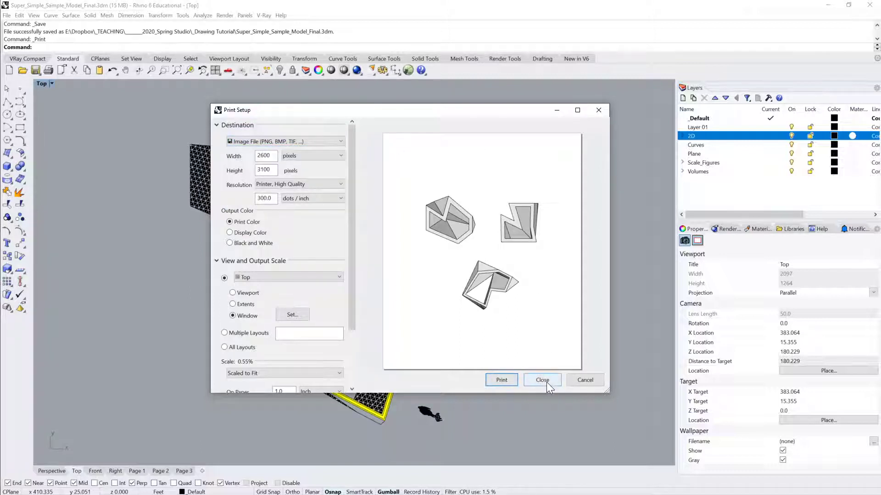
mouse_move(586, 380)
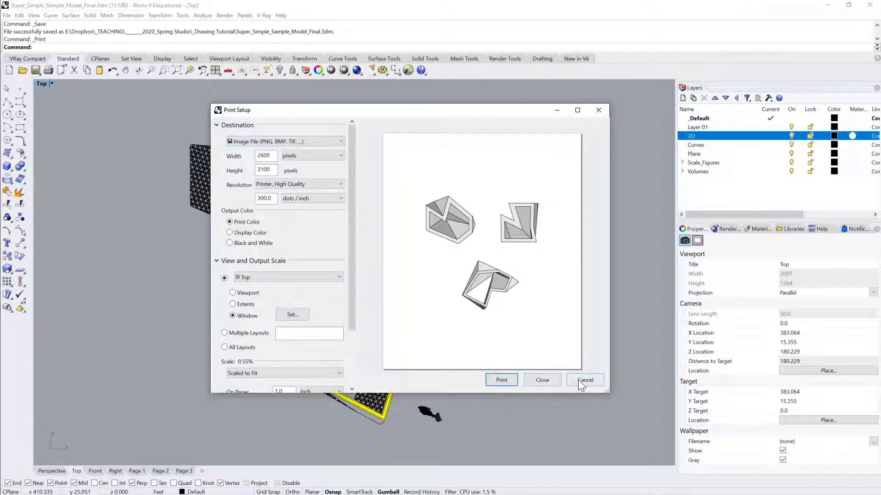
left_click(584, 380)
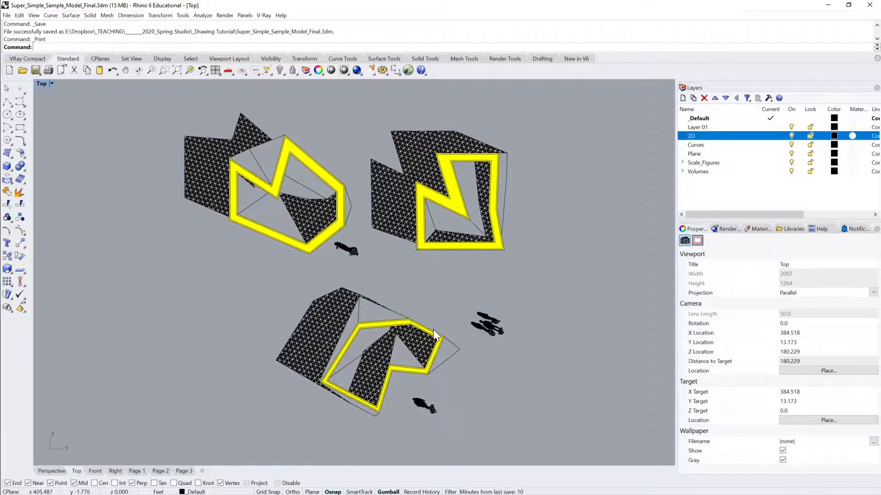
Step: Pan the Top view, then settle on the Page 1 layout after a look at Page 2
left_click_drag(435, 334, 529, 328)
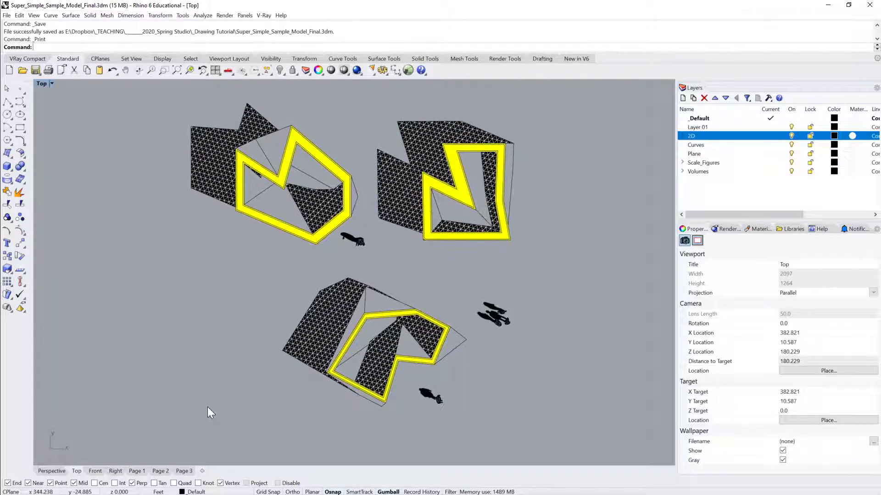
left_click(137, 471)
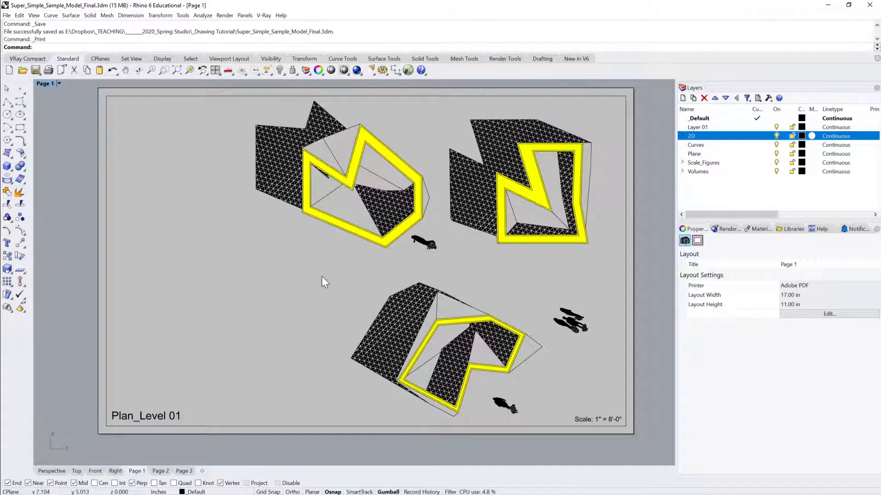
left_click(160, 471)
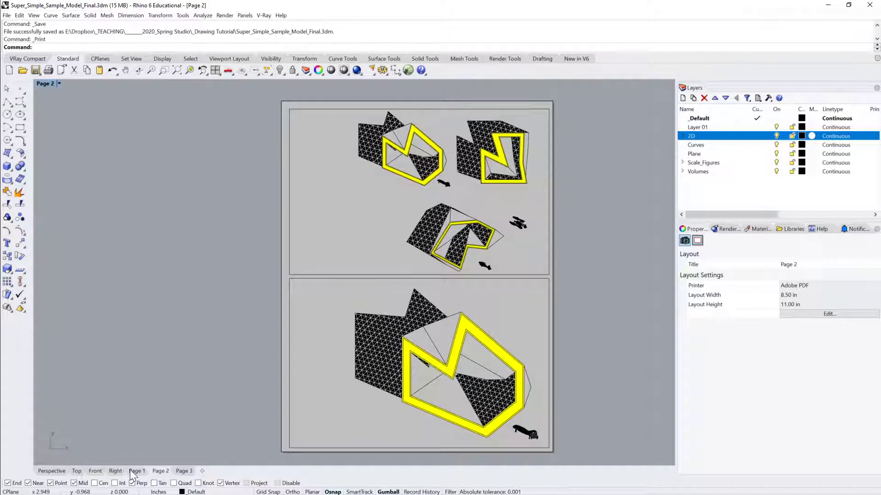
left_click(137, 471)
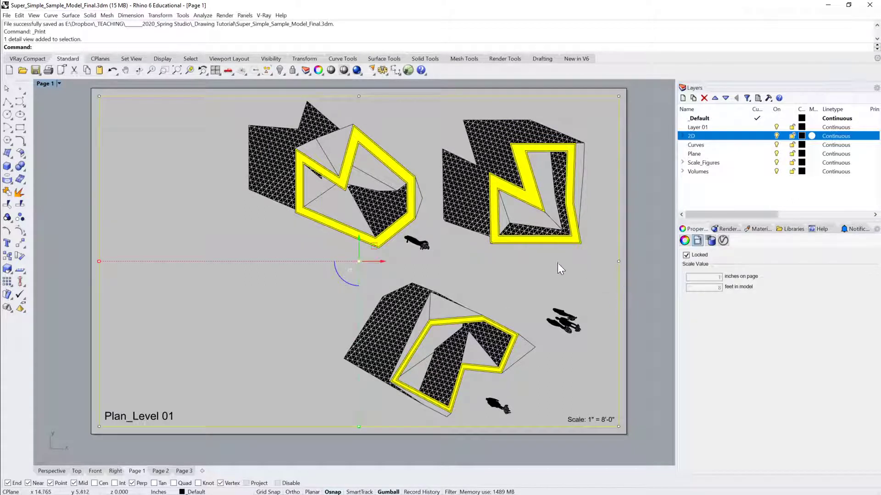
mouse_move(493, 274)
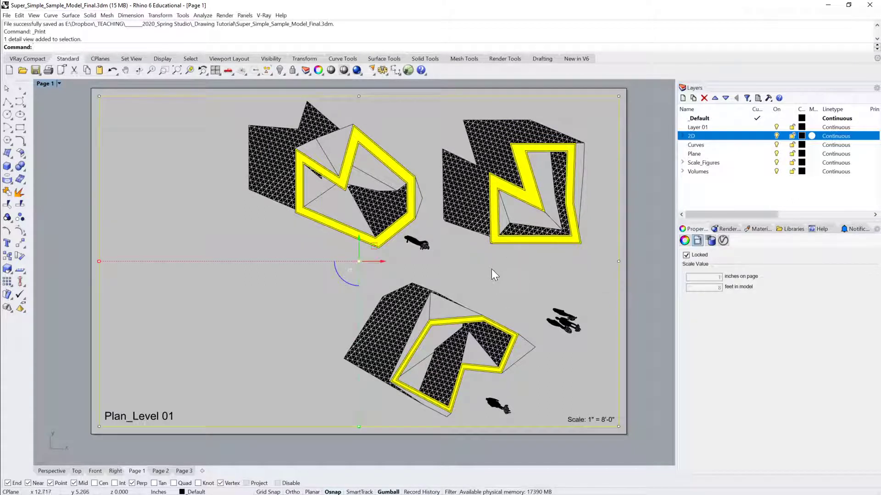
double_click(360, 262)
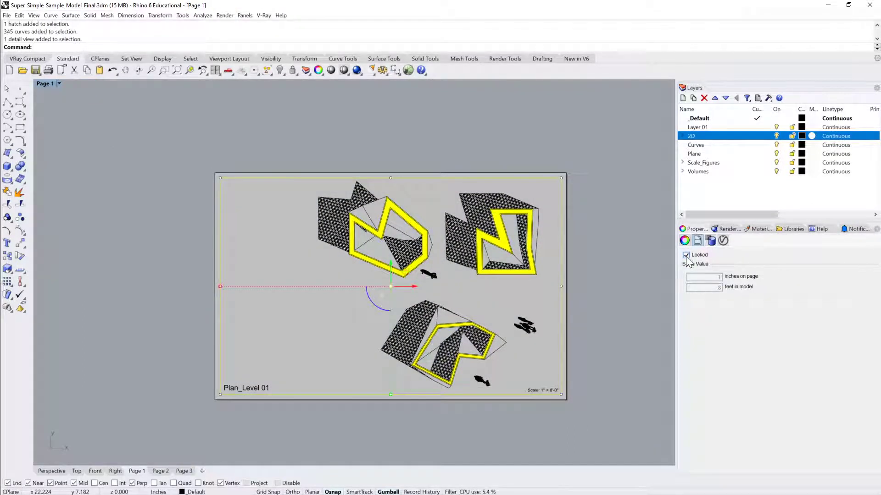
Step: Toggle the plan detail's Locked box, check the Top view and return to Page 1
left_click(687, 254)
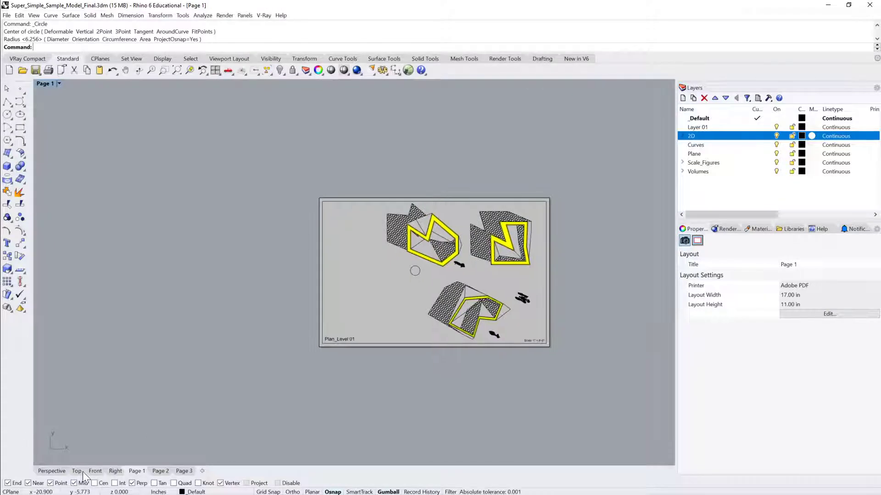
left_click(76, 471)
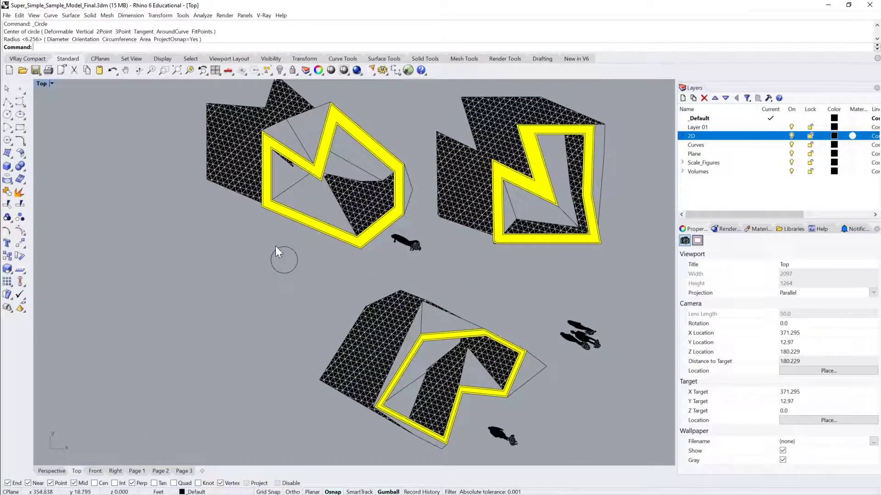
scroll("down", 3)
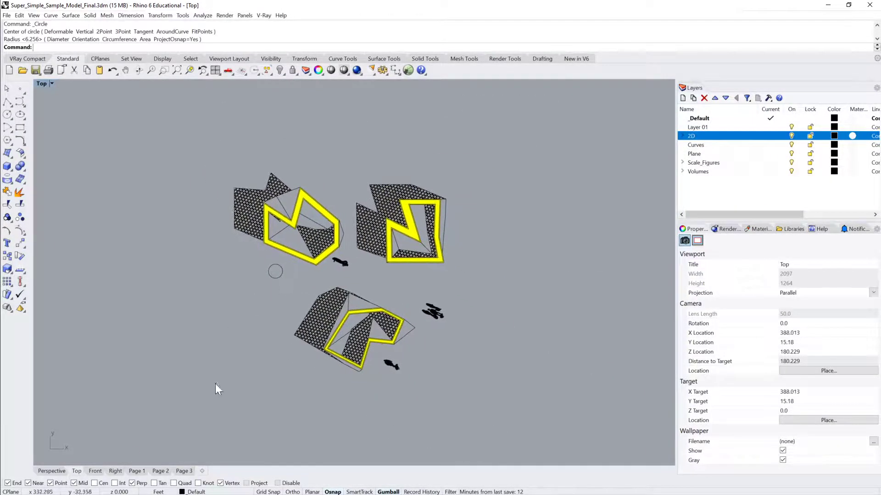
mouse_move(267, 349)
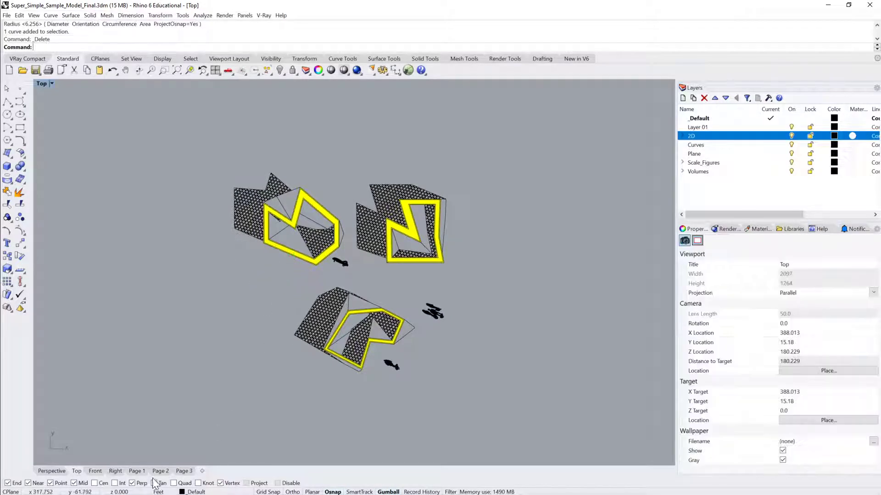
left_click(136, 471)
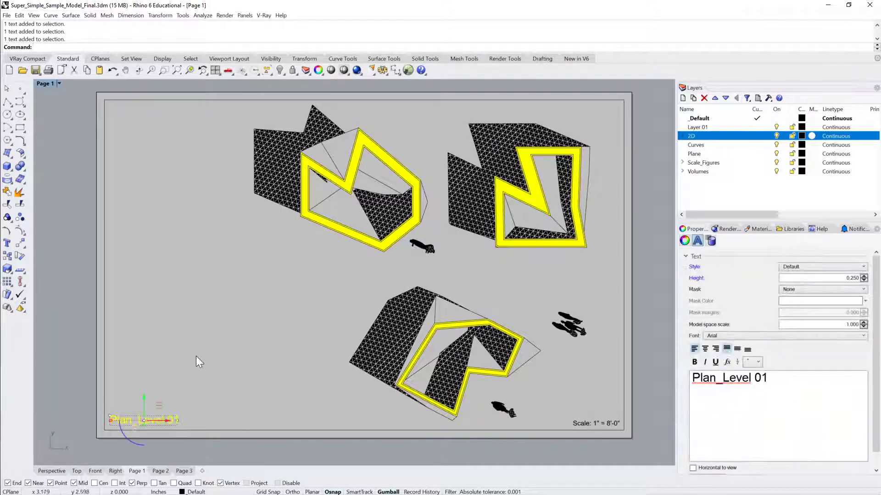
mouse_move(601, 229)
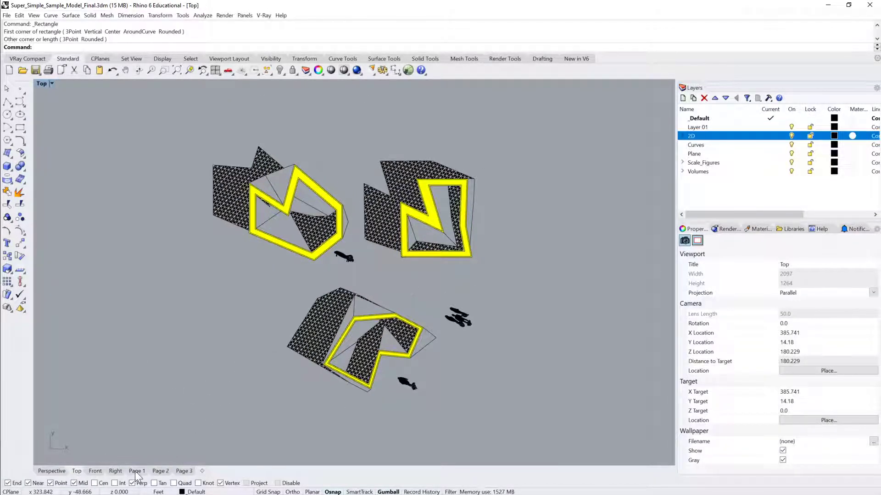
Step: Return to the Page 1 layout to reach its plan detail
left_click(136, 471)
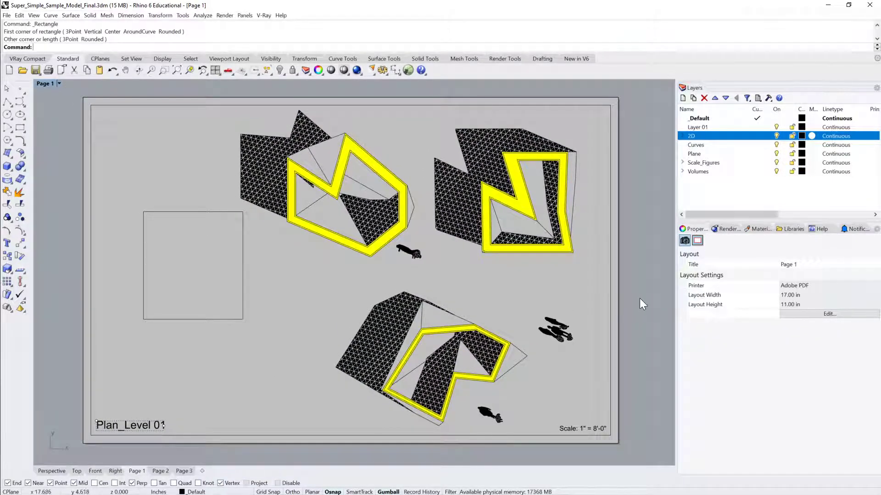
mouse_move(283, 289)
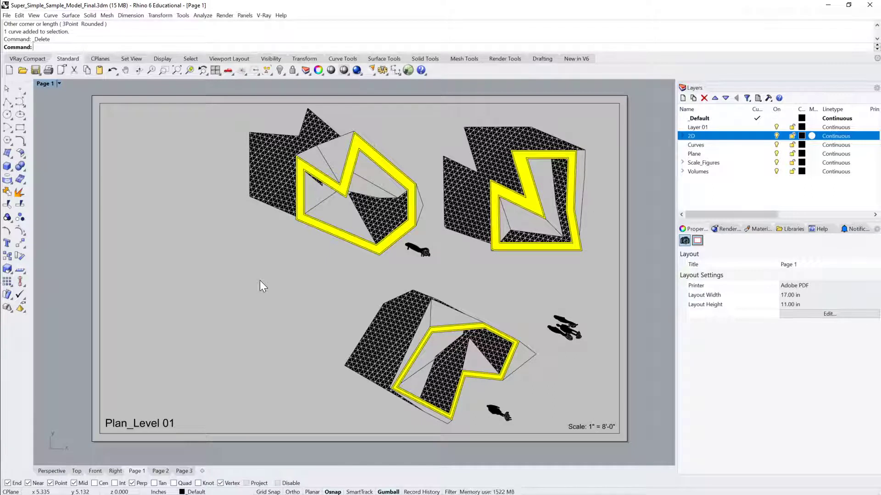
mouse_move(505, 318)
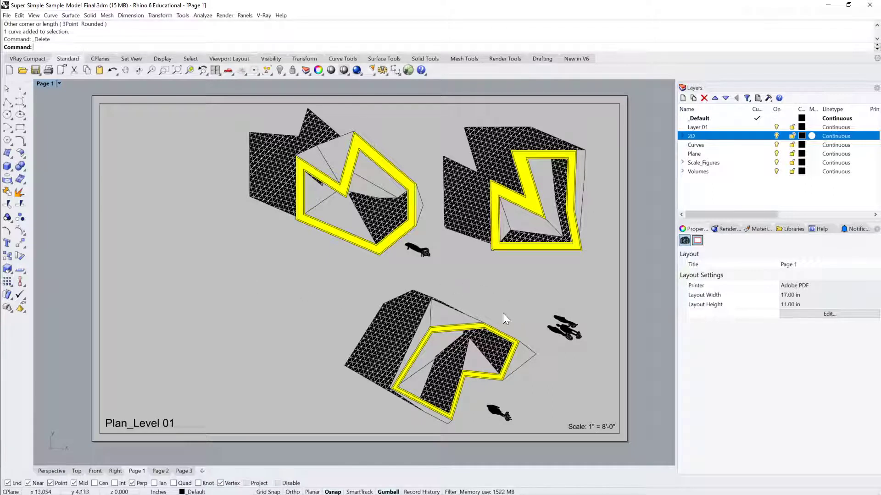
mouse_move(623, 277)
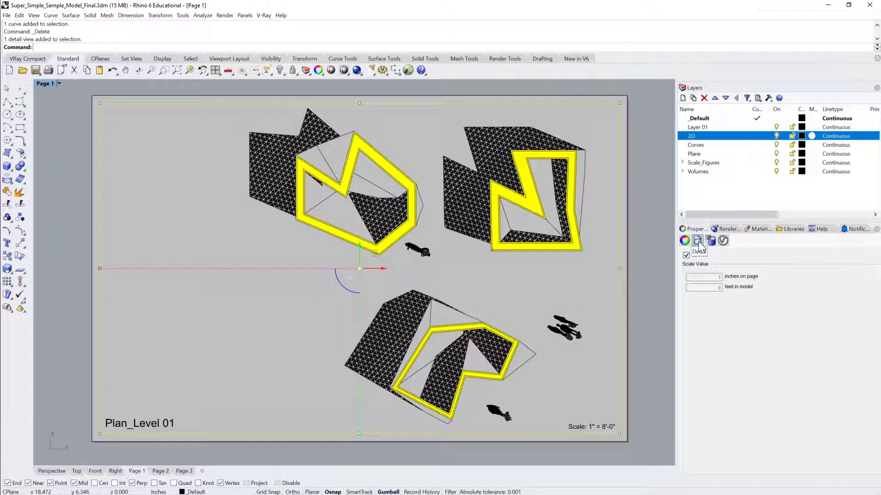
Step: Show the Page 1 detail's scale settings and leave Locked unchecked so 1 inch = 8 feet is editable
left_click(685, 241)
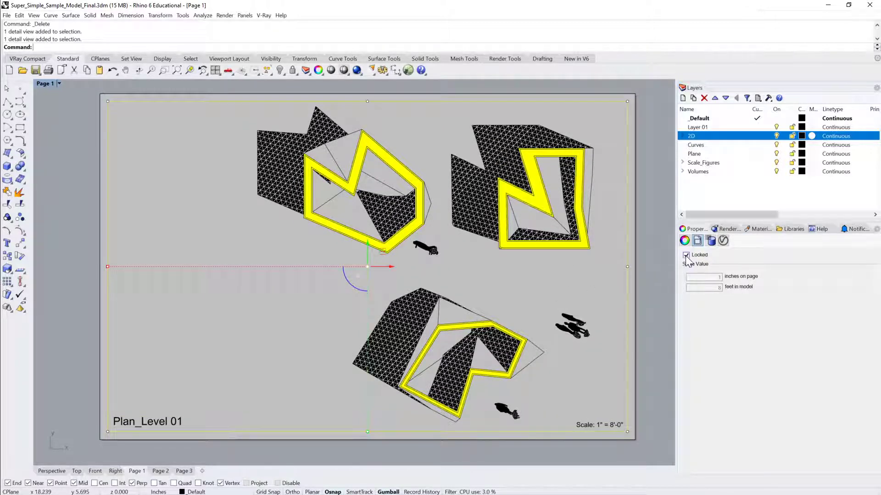
left_click(685, 255)
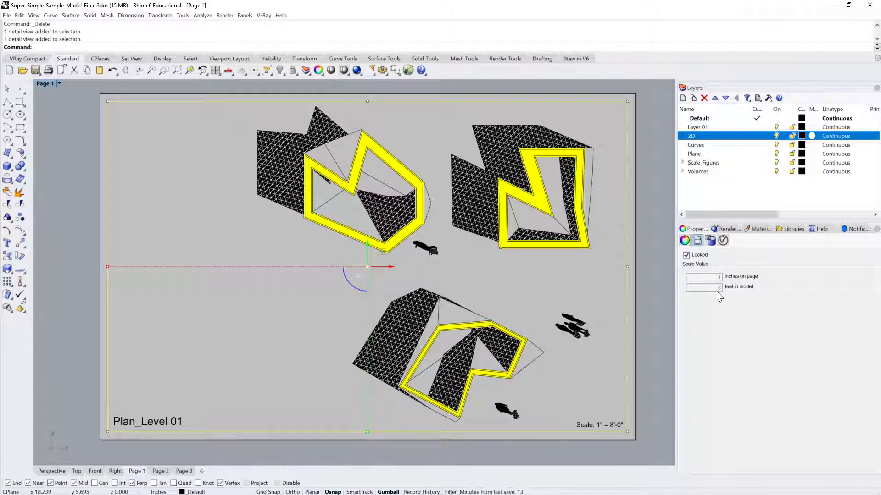
mouse_move(656, 284)
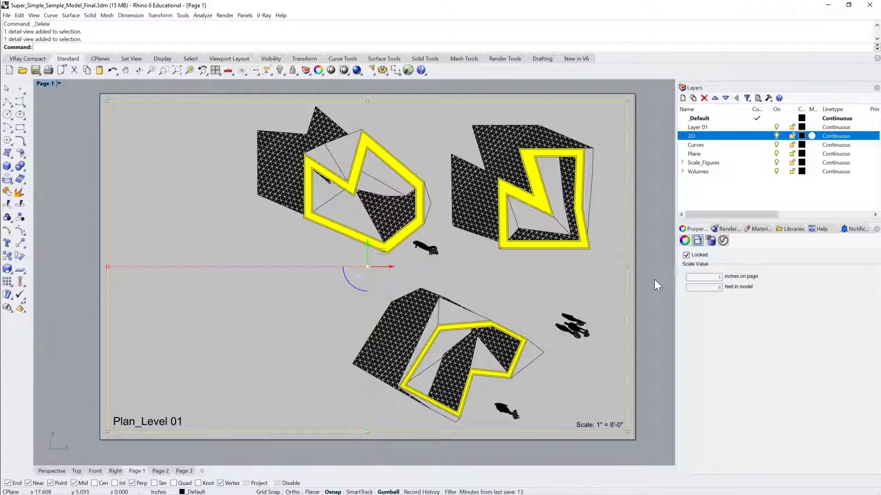
mouse_move(590, 280)
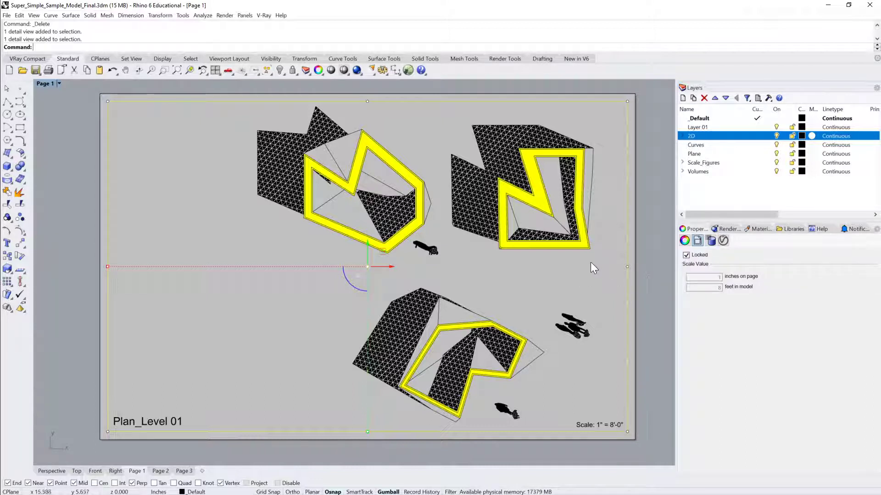
mouse_move(742, 249)
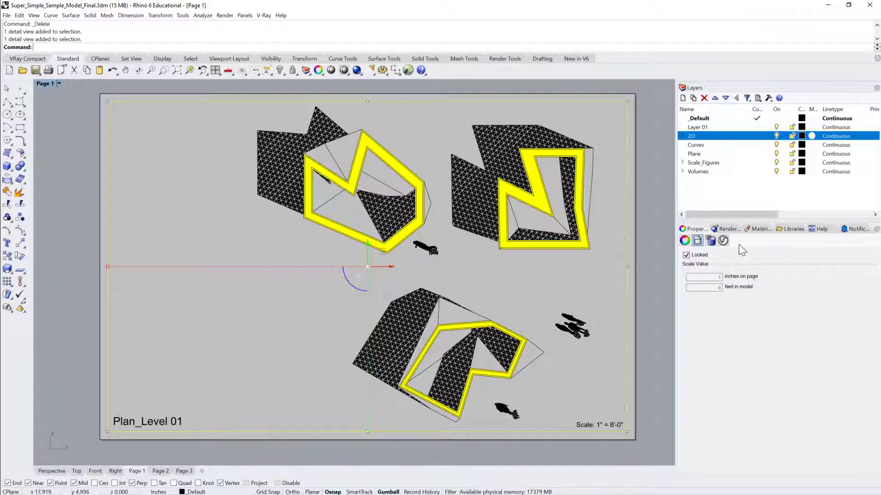
left_click(686, 255)
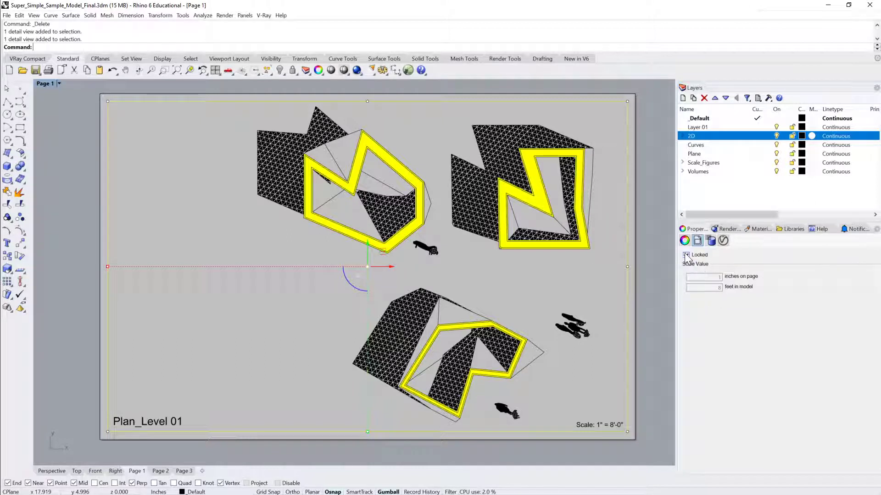
left_click(685, 256)
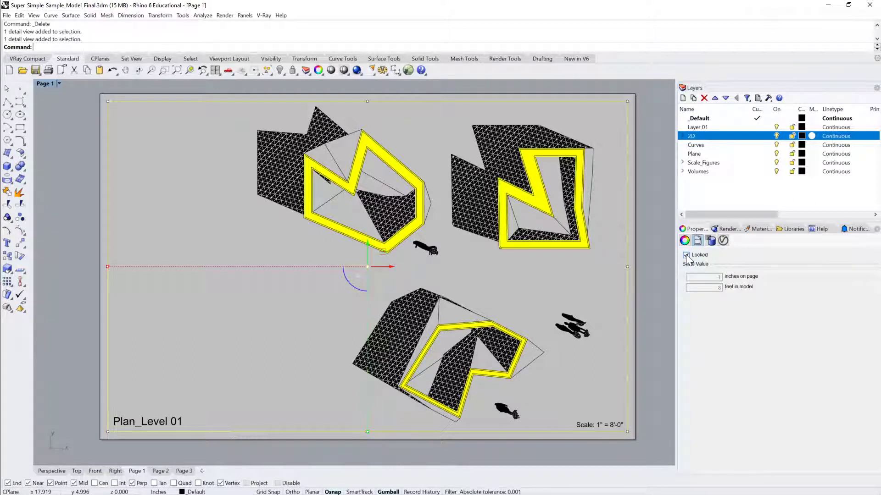
left_click(687, 255)
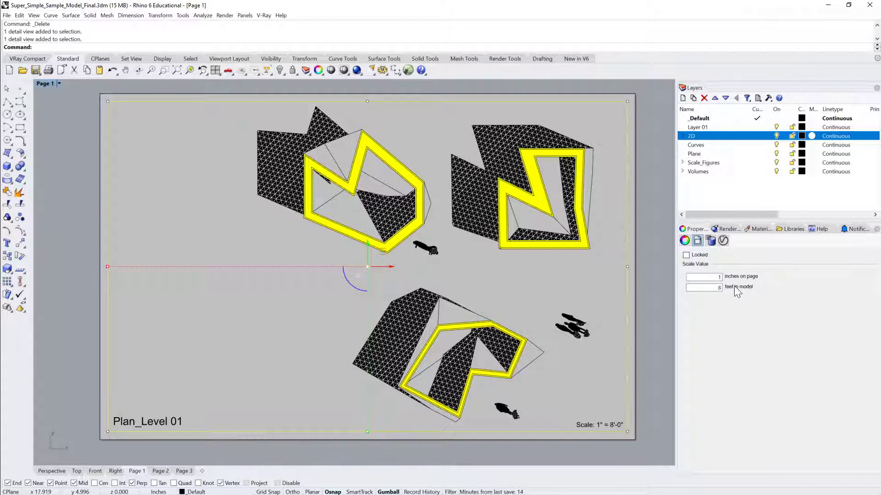
mouse_move(729, 296)
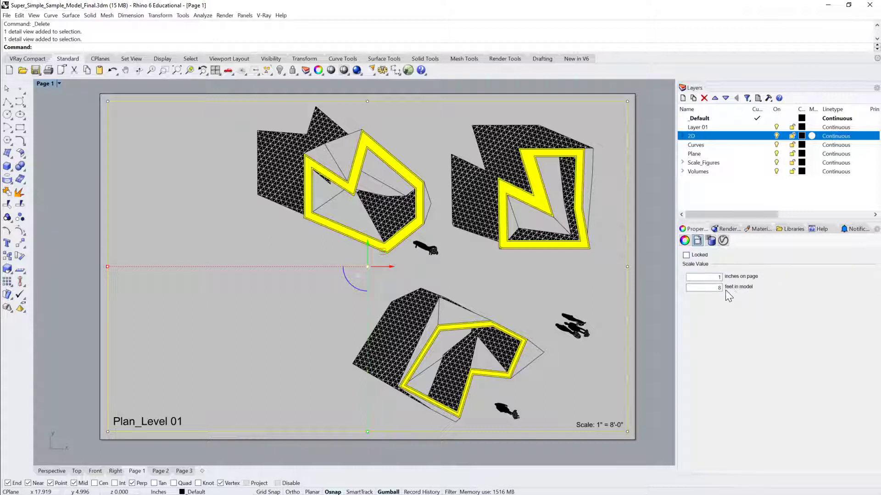
mouse_move(738, 292)
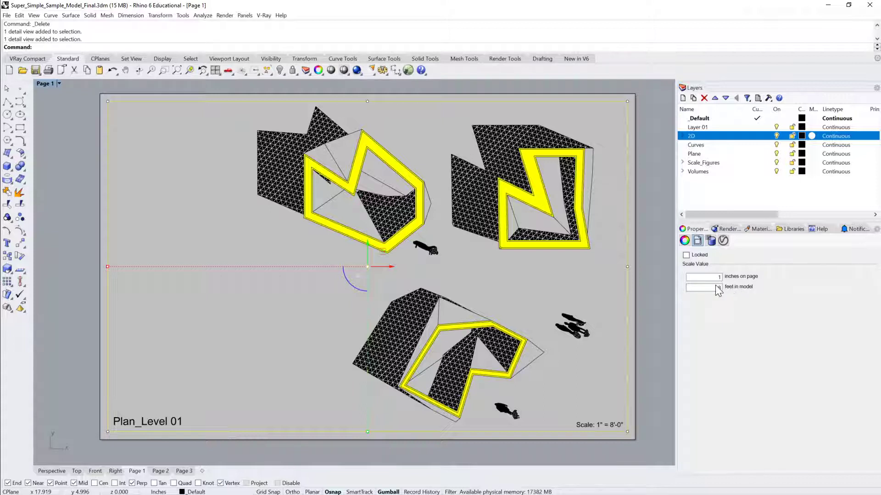
Step: Set the Page 1 detail's feet-in-model value to 4, giving a 1" = 4'-0" scale
left_click(702, 286)
type("16")
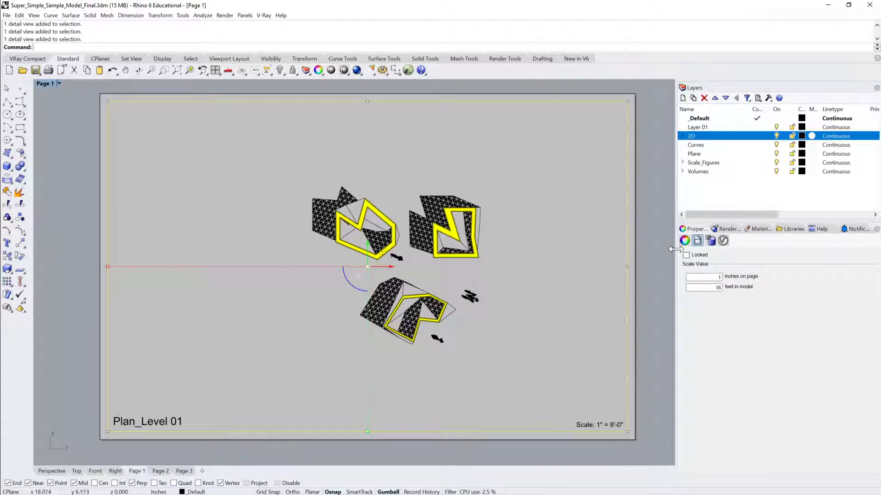
mouse_move(515, 266)
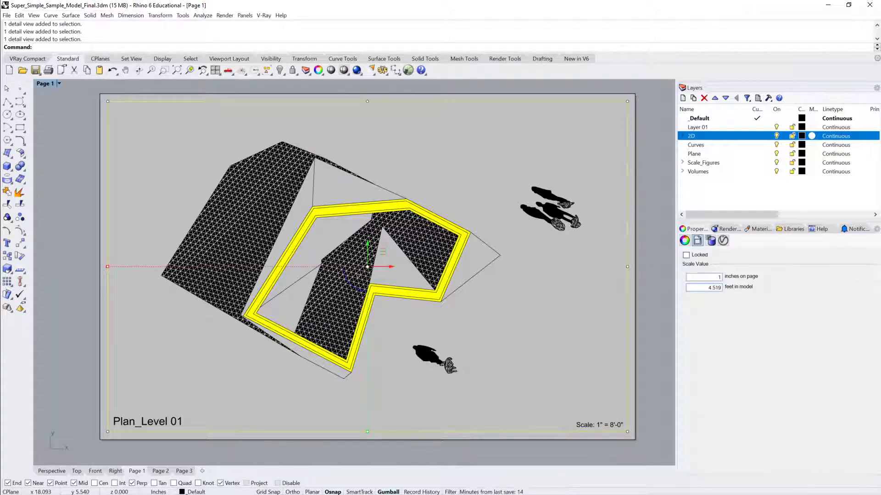
left_click(703, 287)
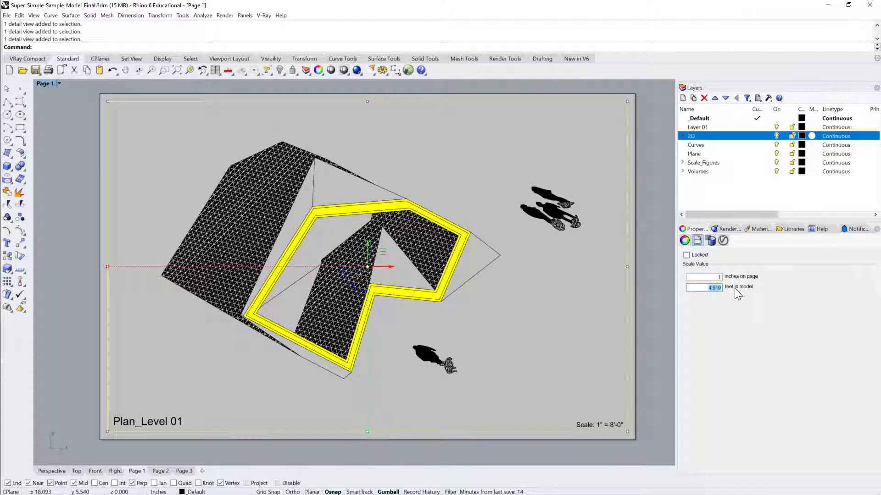
type("4")
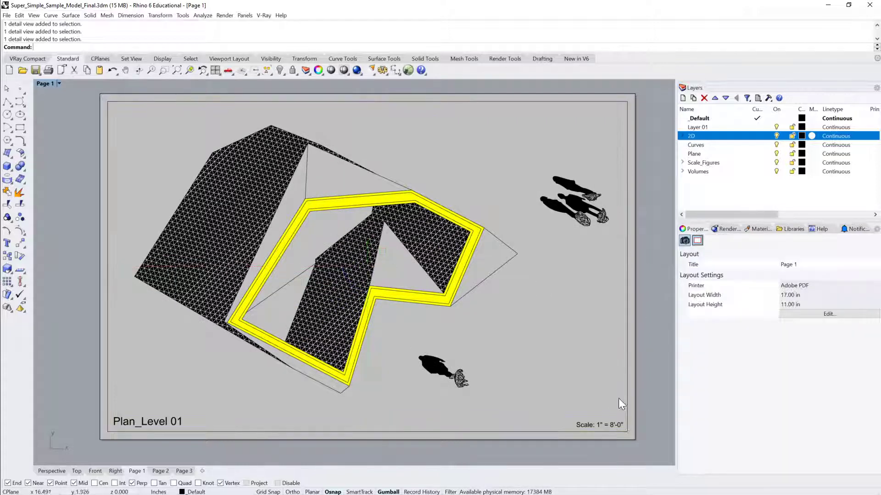
left_click(600, 425)
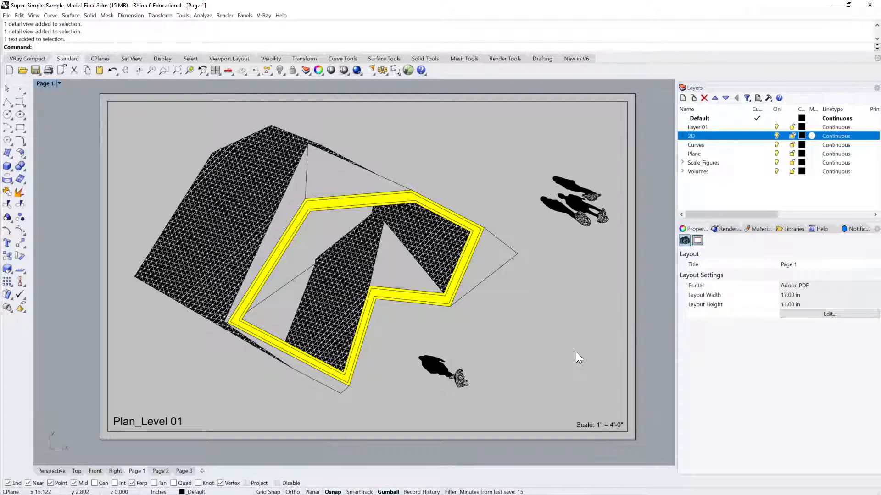
mouse_move(244, 409)
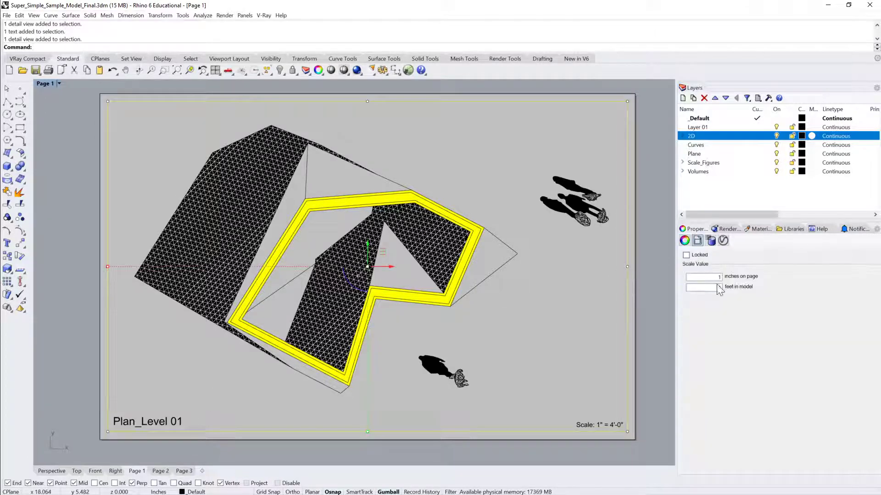
left_click(686, 254)
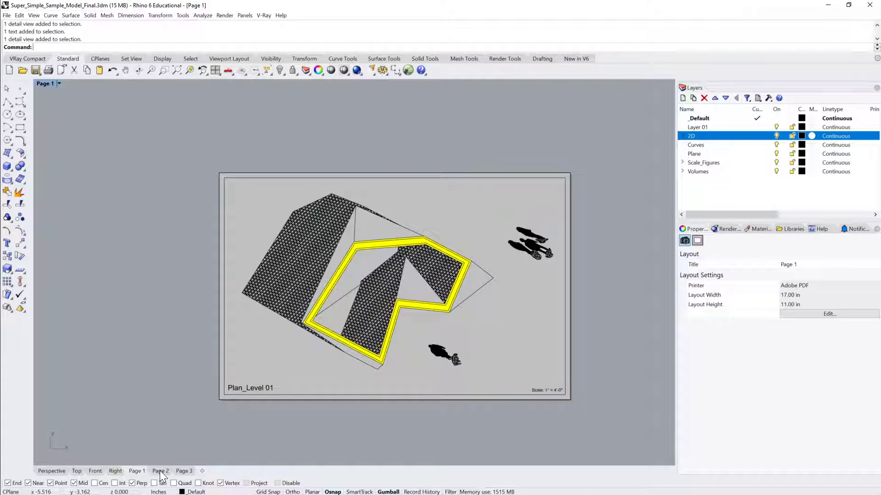
Step: On Page 2, set the upper detail's feet-in-model value to 32
left_click(159, 471)
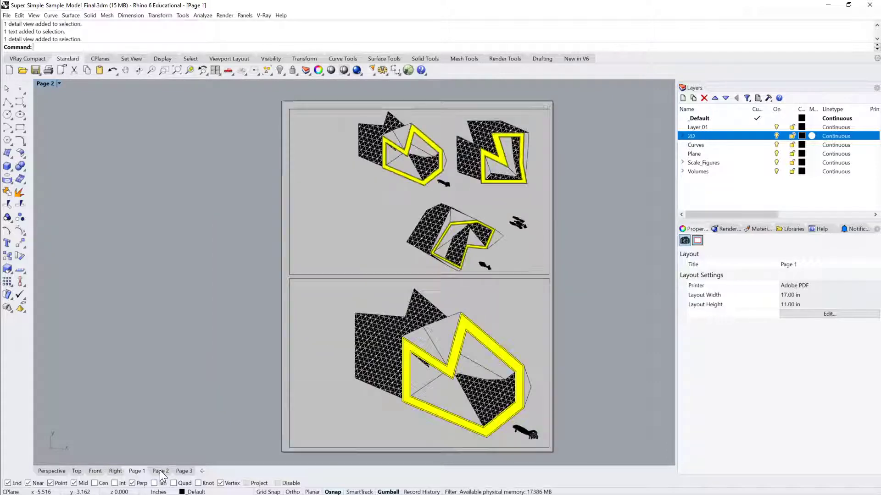
left_click(160, 471)
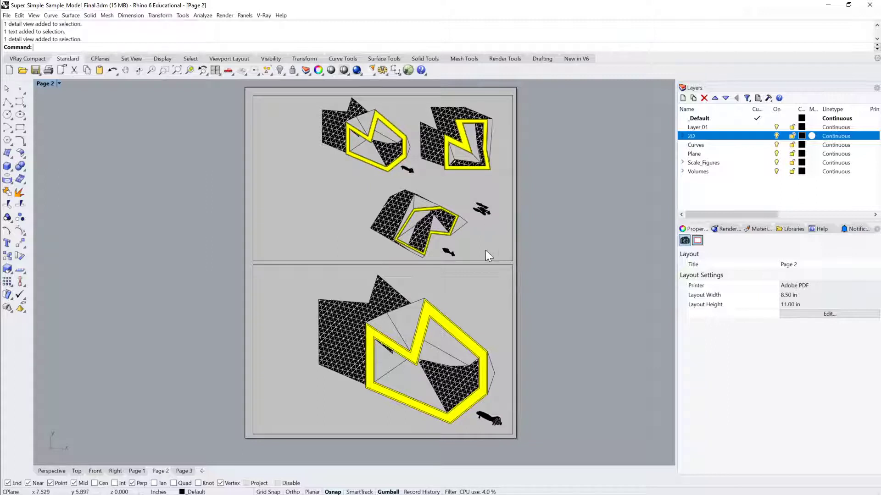
mouse_move(493, 292)
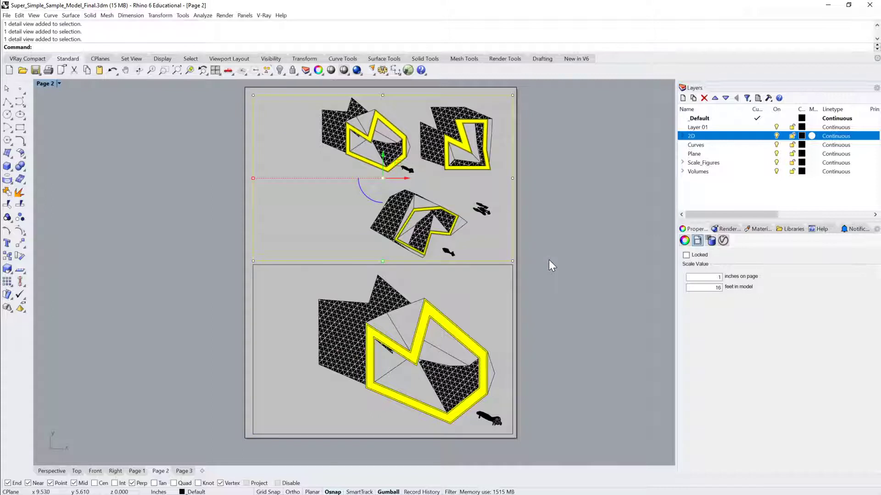
mouse_move(469, 240)
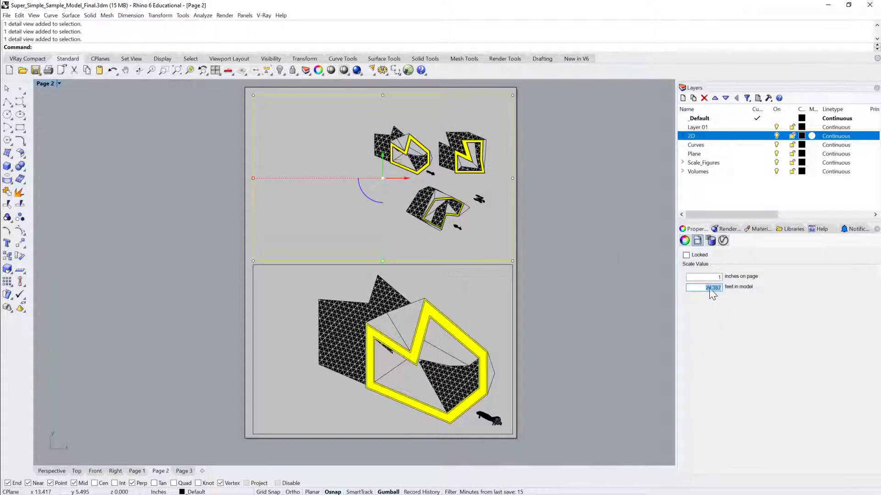
type("32")
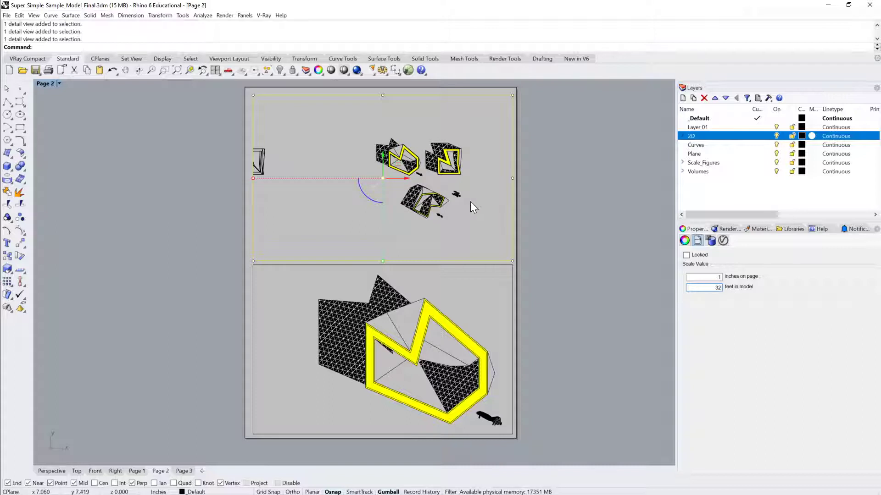
mouse_move(394, 229)
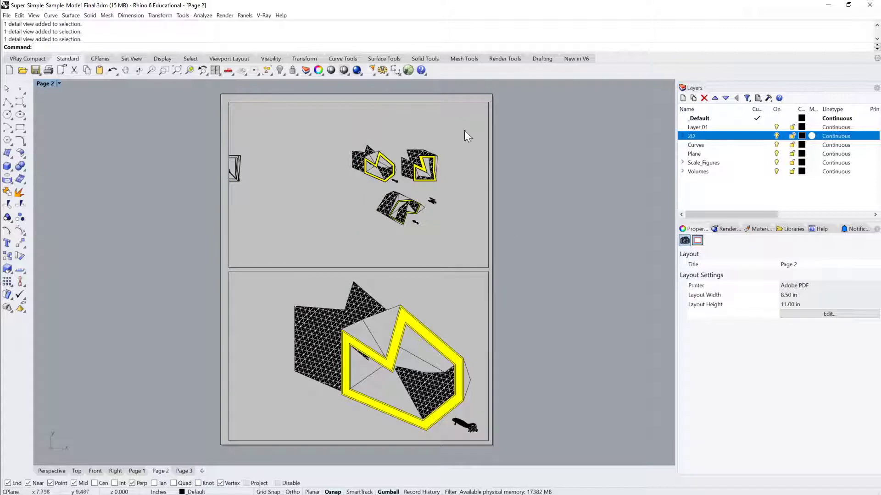
mouse_move(206, 433)
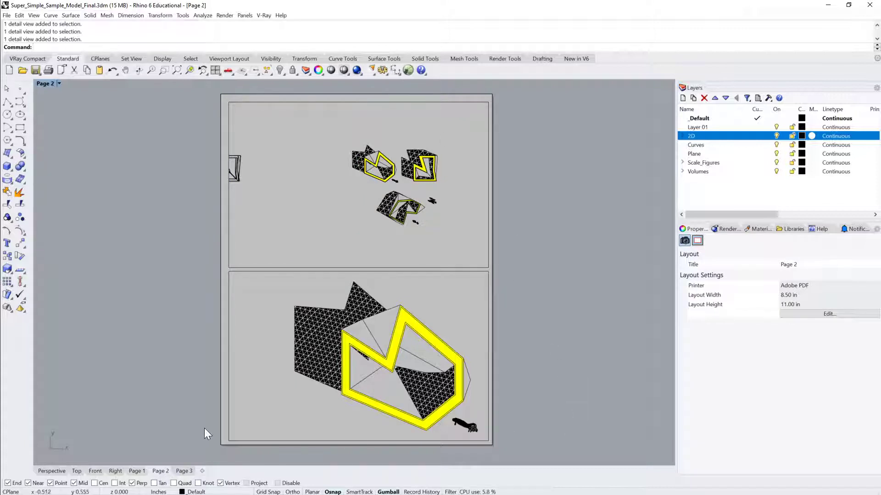
right_click(159, 471)
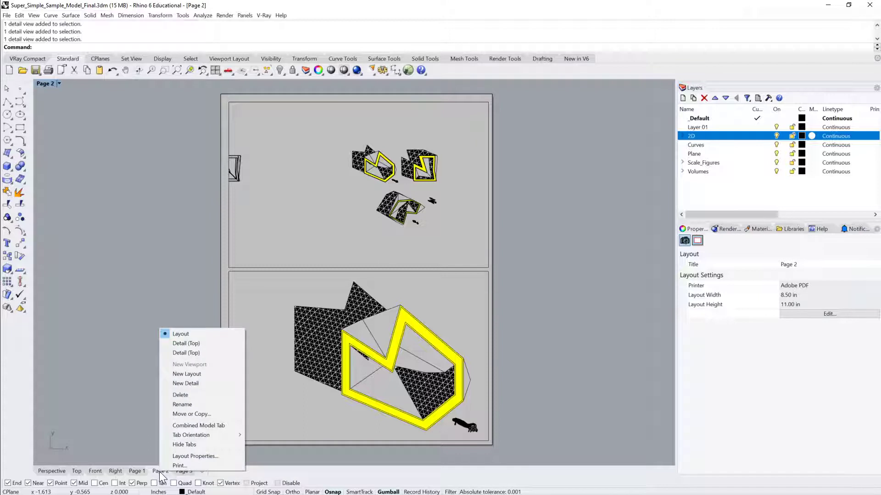
mouse_move(194, 455)
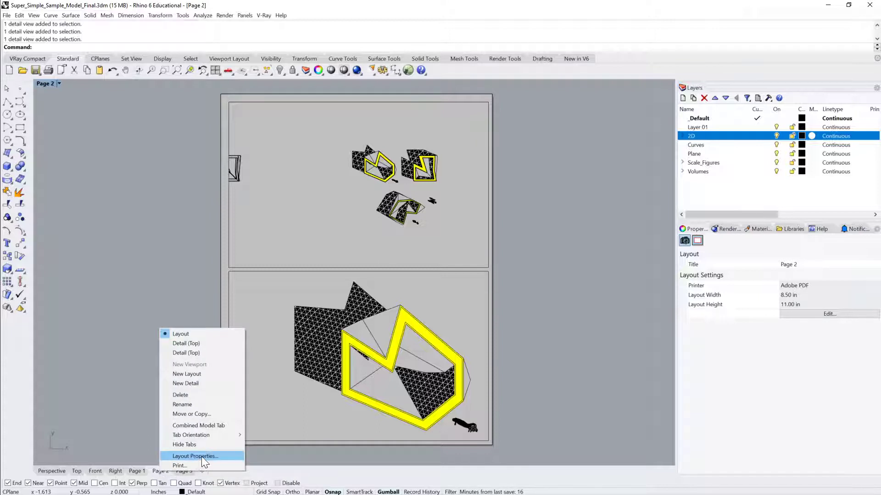
left_click(194, 456)
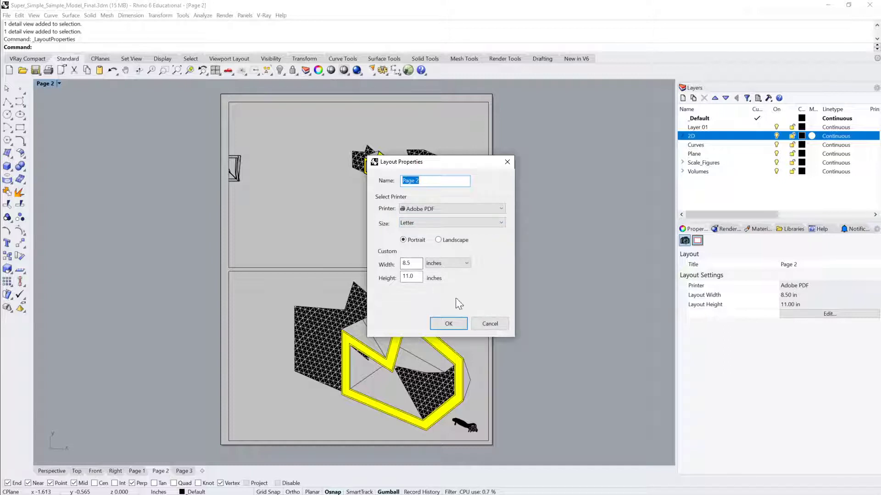
left_click(449, 324)
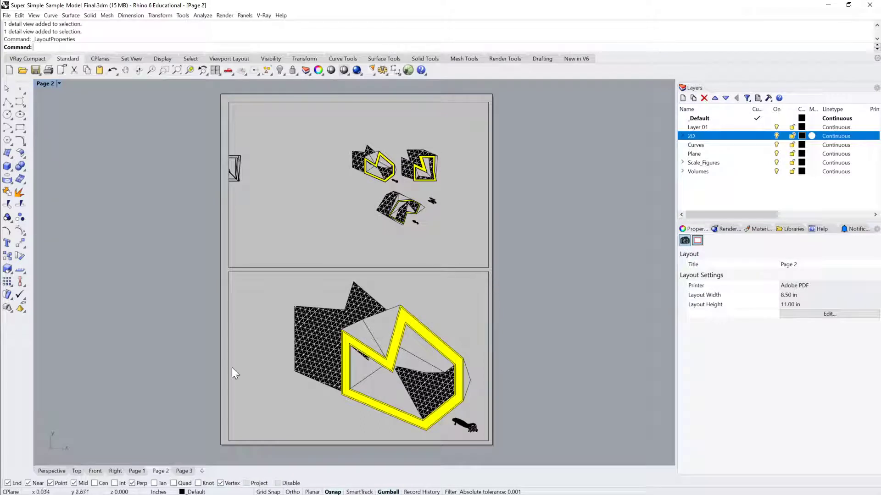
mouse_move(208, 436)
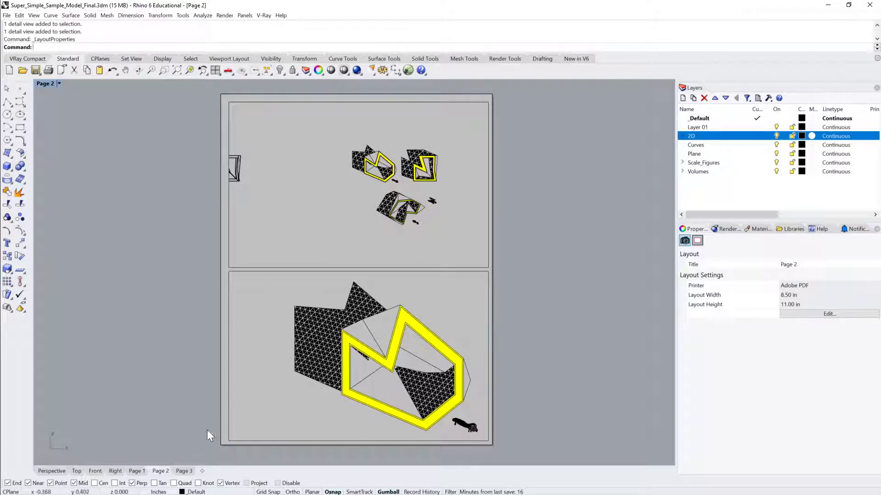
mouse_move(173, 413)
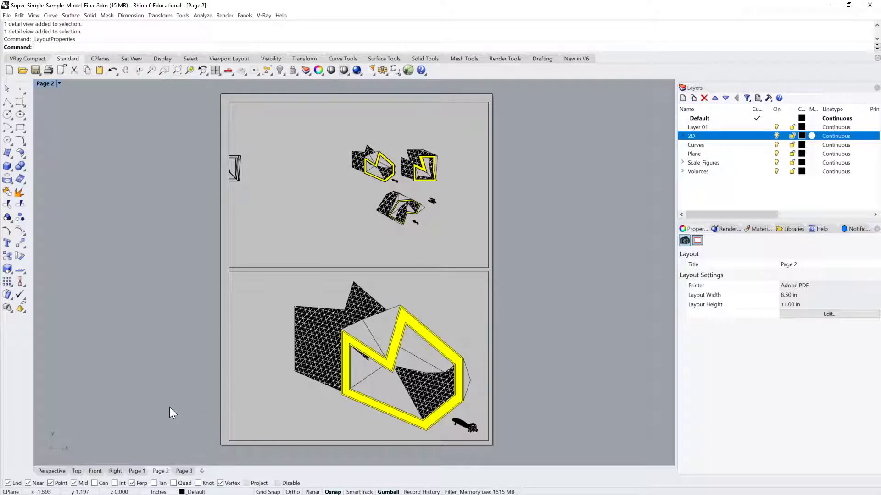
left_click(137, 471)
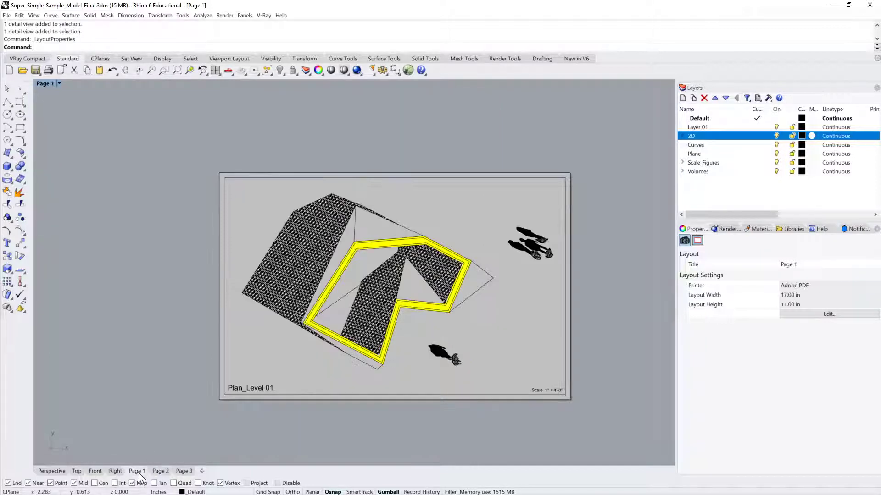
right_click(137, 470)
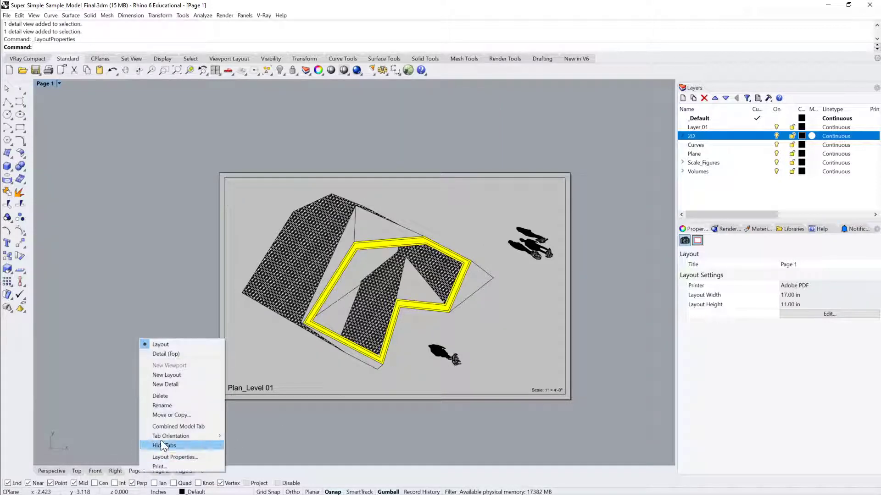
mouse_move(172, 415)
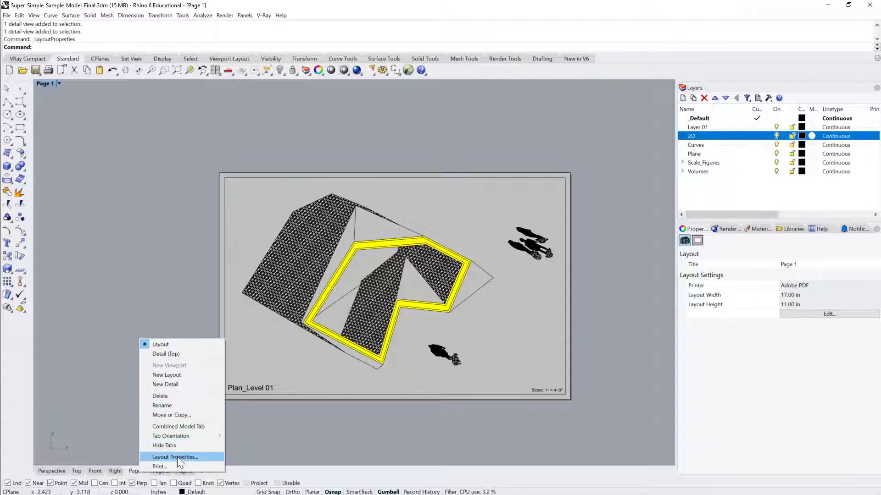
left_click(174, 457)
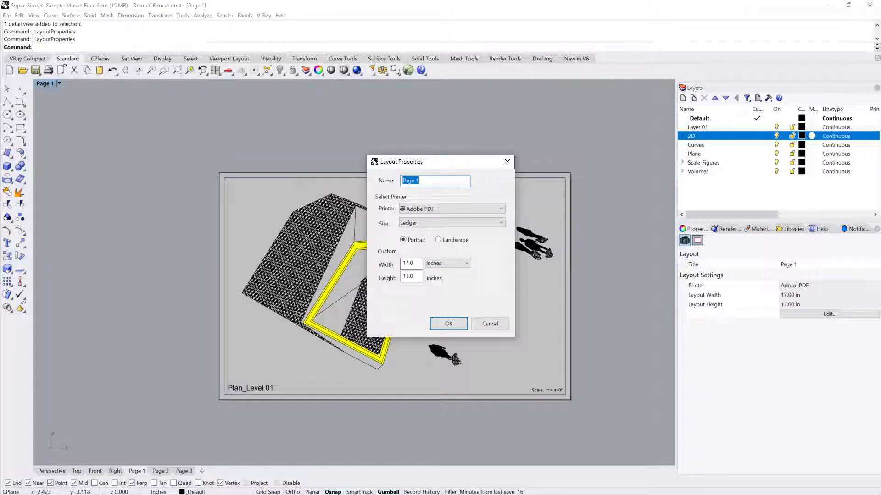
left_click(449, 324)
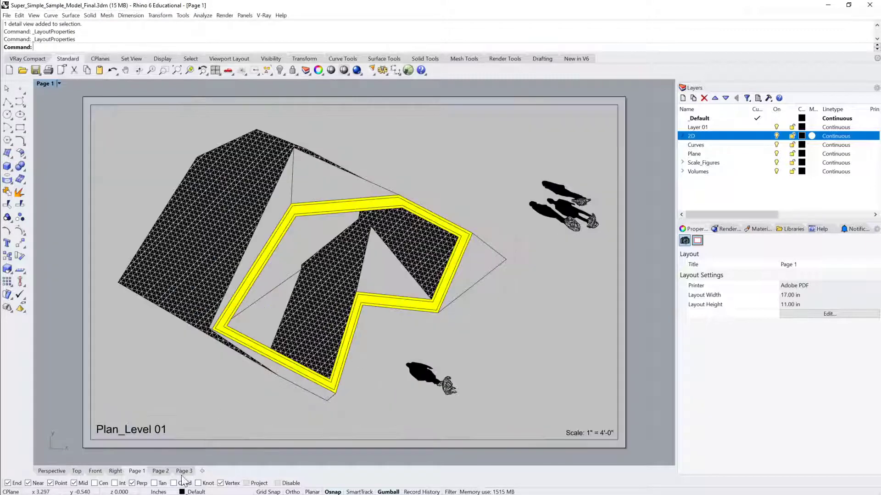
left_click(183, 470)
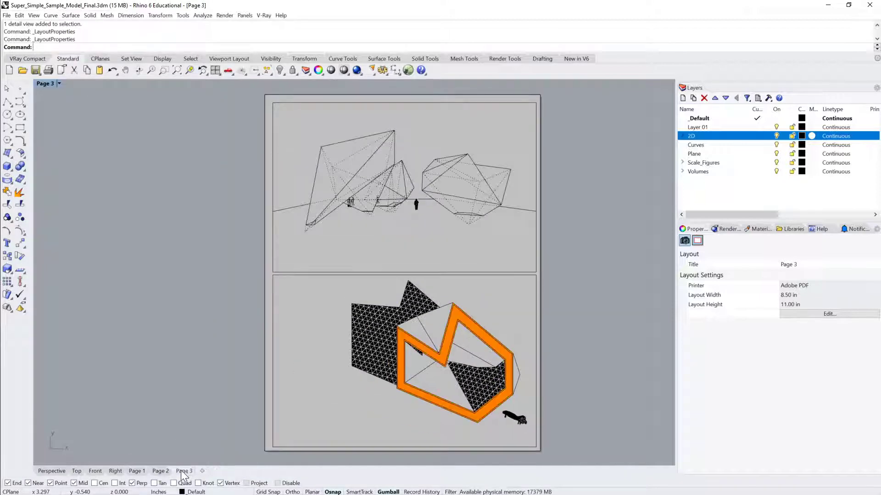
left_click(160, 471)
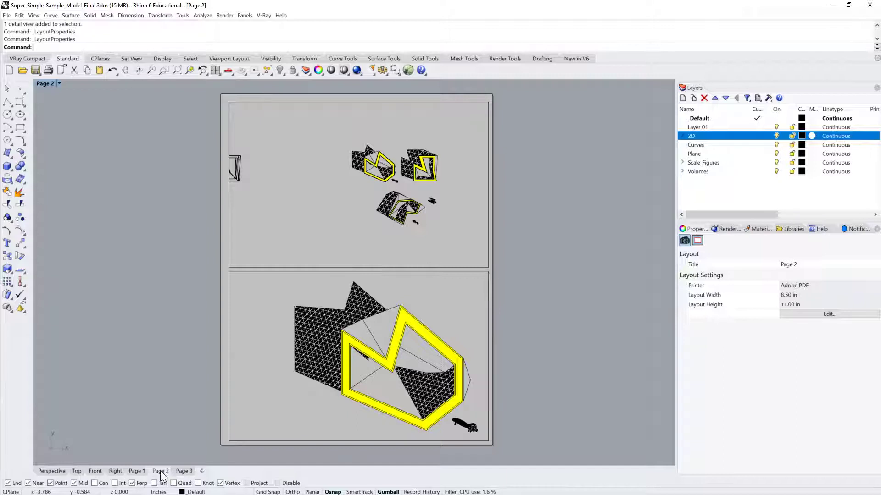
Step: Set Page 2's Layout Properties width to 17 inches for a 17 by 11 sheet
right_click(160, 471)
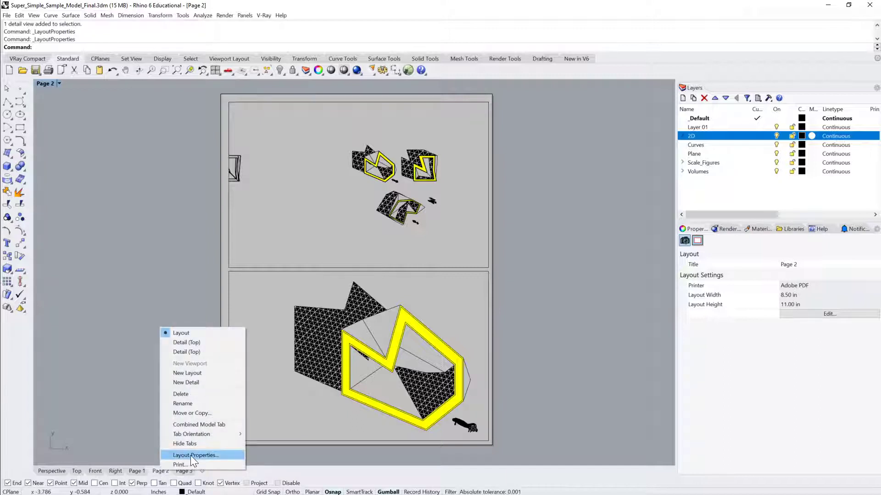
left_click(196, 455)
type("17")
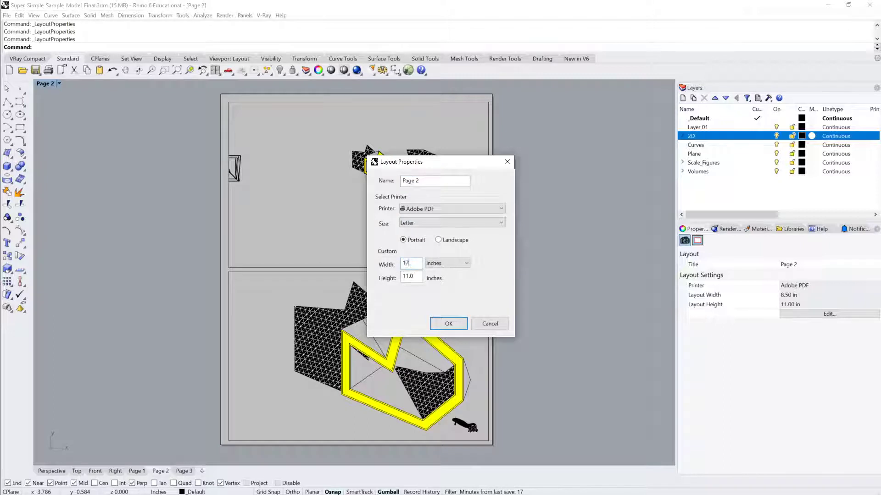
left_click(449, 222)
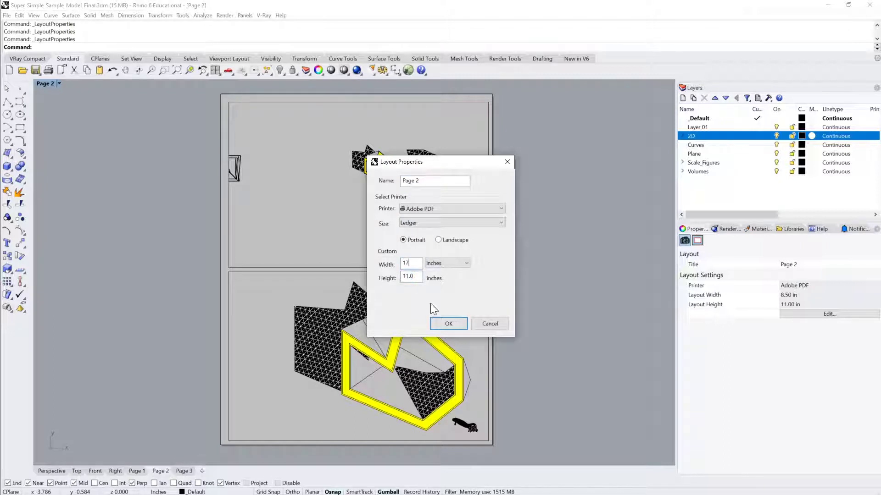
left_click(447, 324)
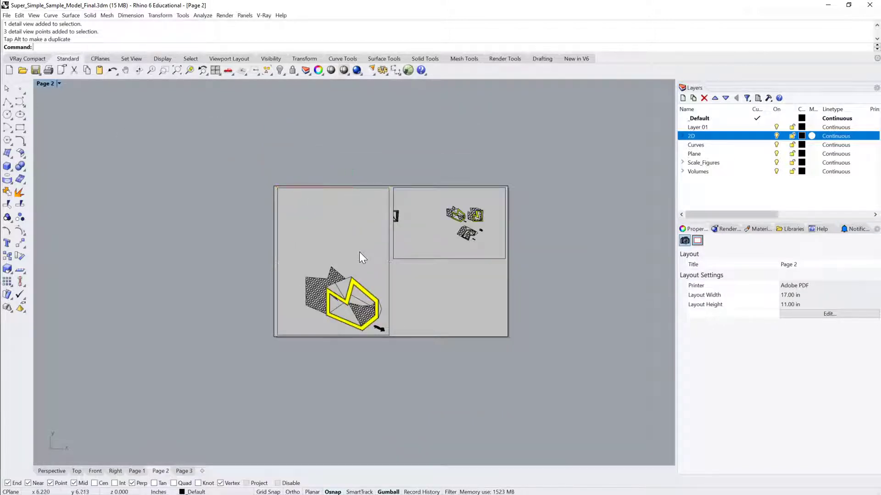
double_click(331, 259)
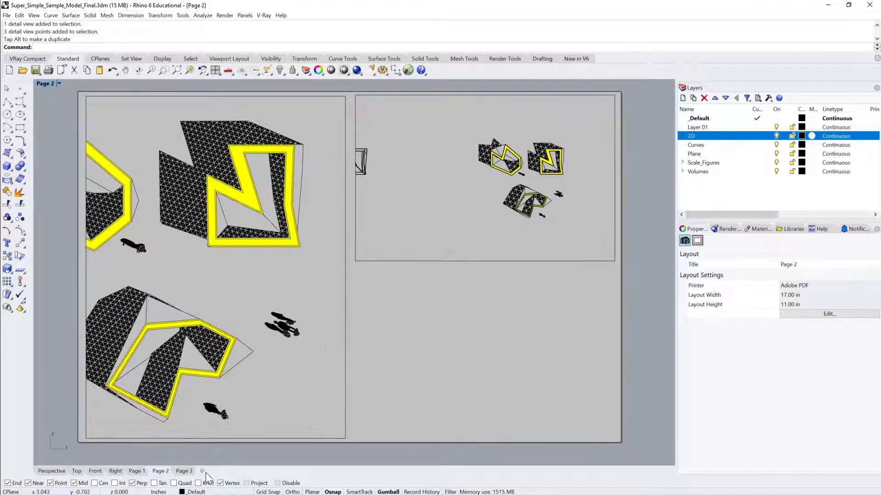
Step: Create a New Layout, Page 4, sized 36 by 24 inches with an initial detail count of 3
left_click(201, 471)
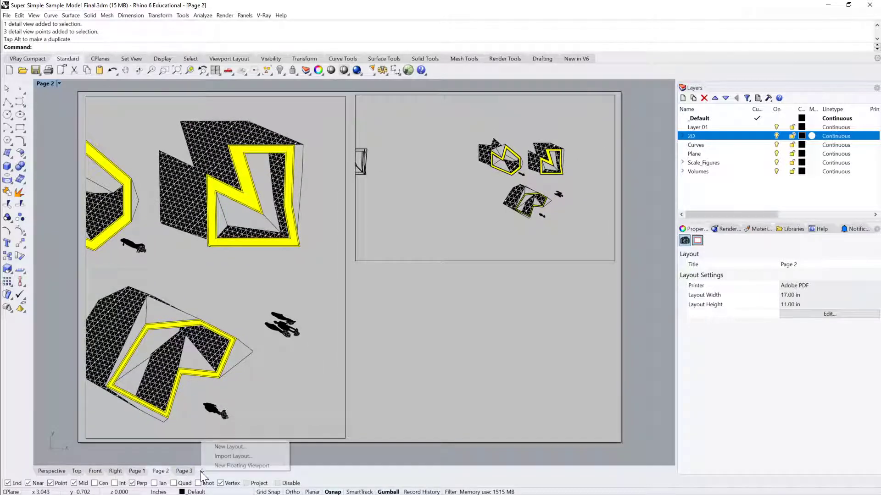
left_click(230, 447)
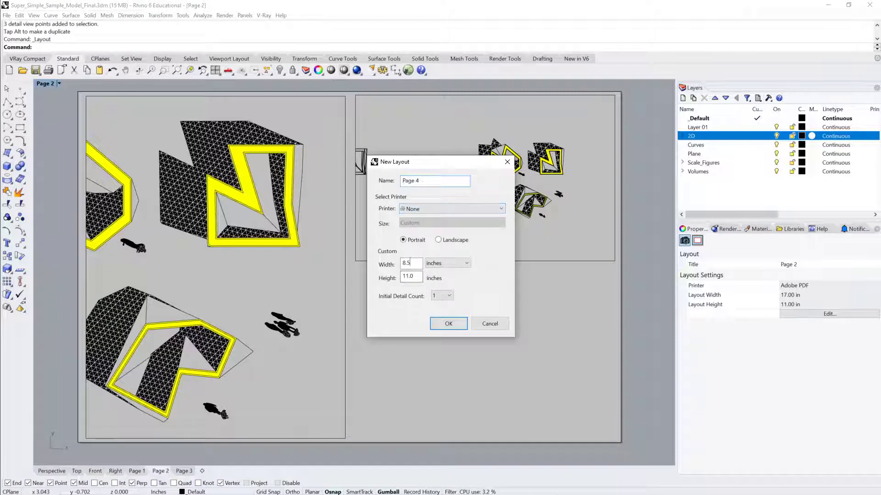
type("33.6")
left_click(411, 277)
type("24")
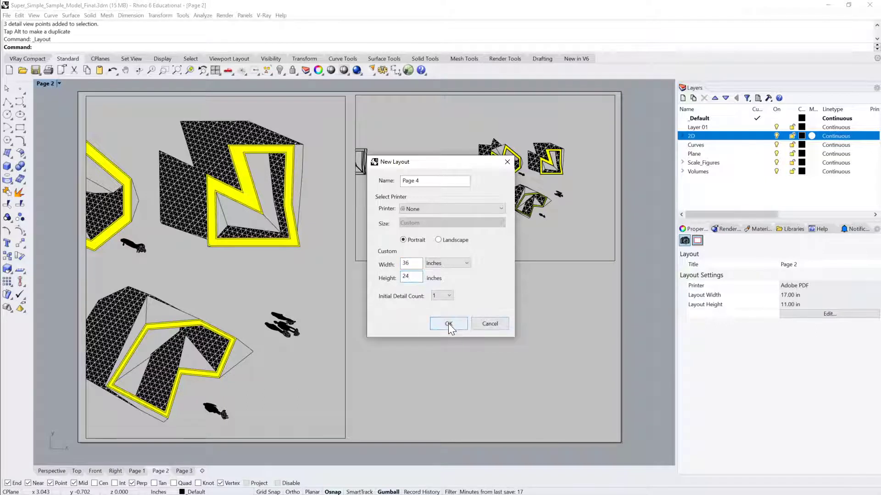
left_click(449, 296)
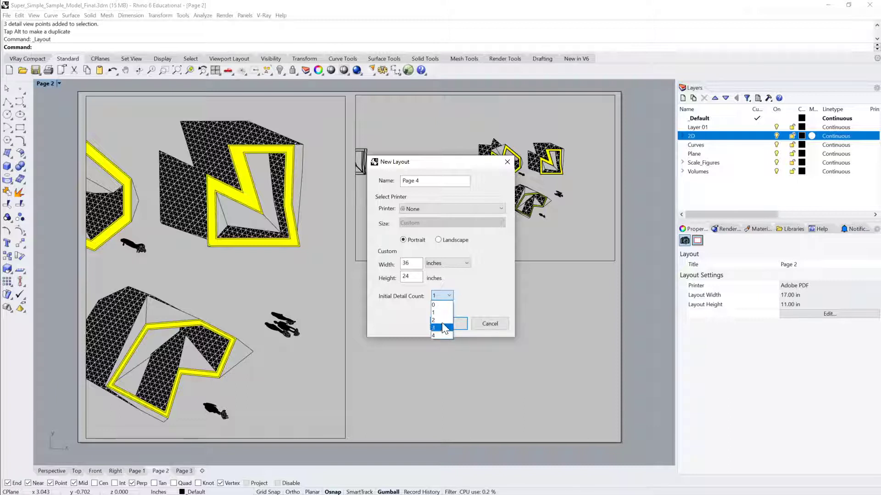
mouse_move(443, 305)
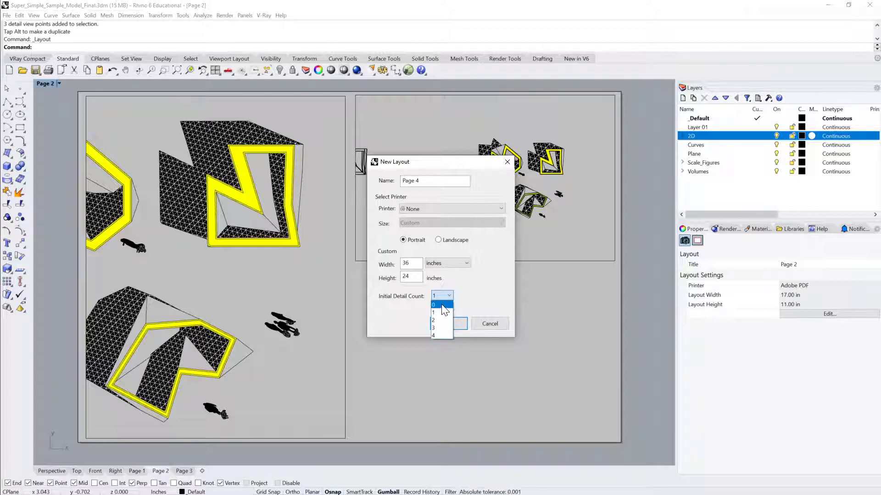
mouse_move(443, 313)
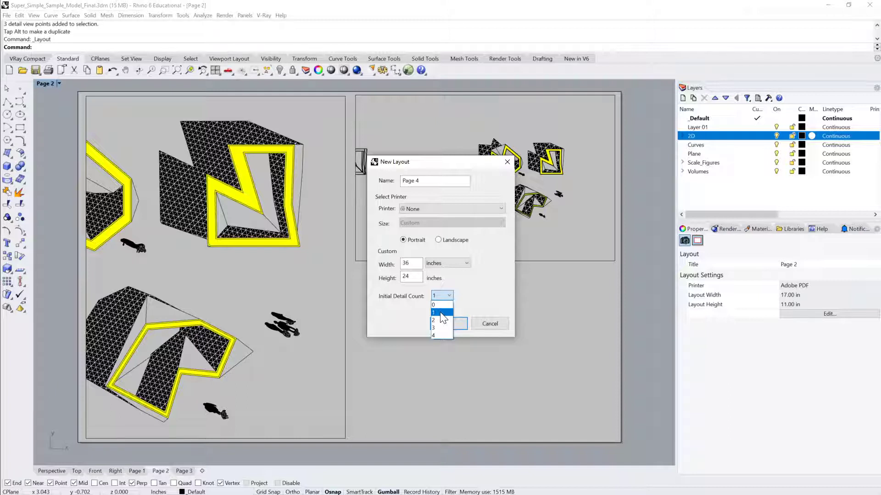
mouse_move(442, 319)
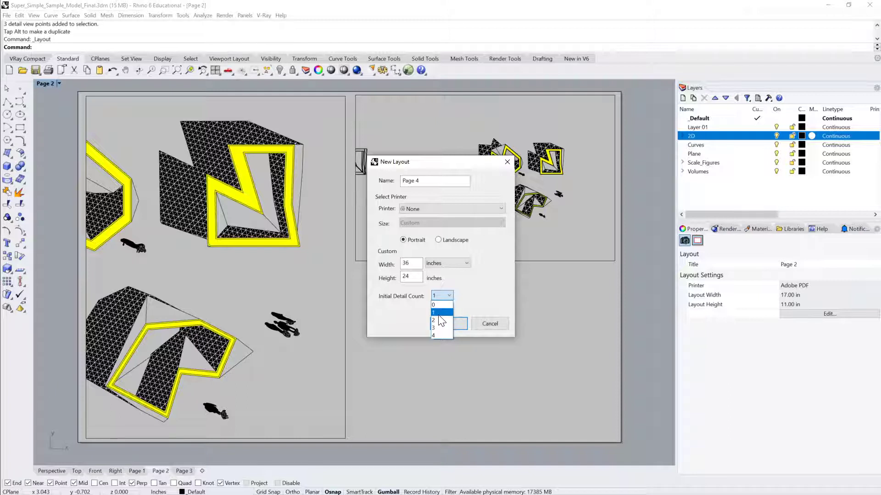
left_click(433, 328)
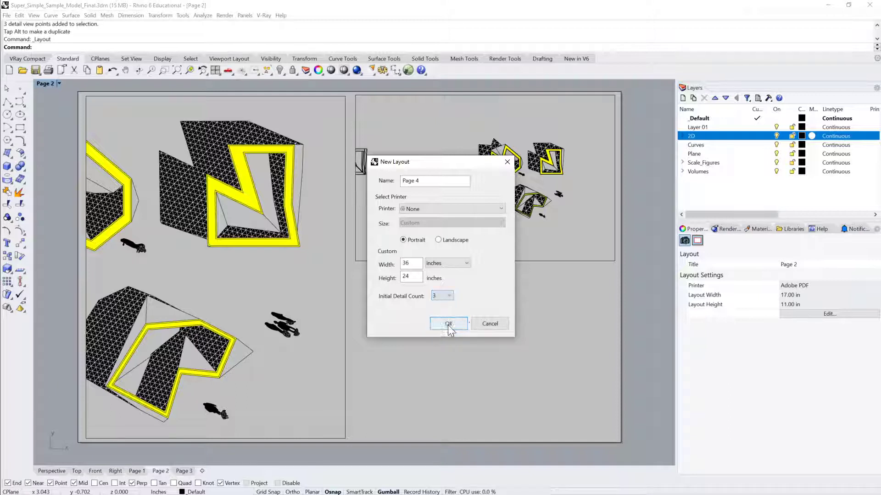
left_click(448, 323)
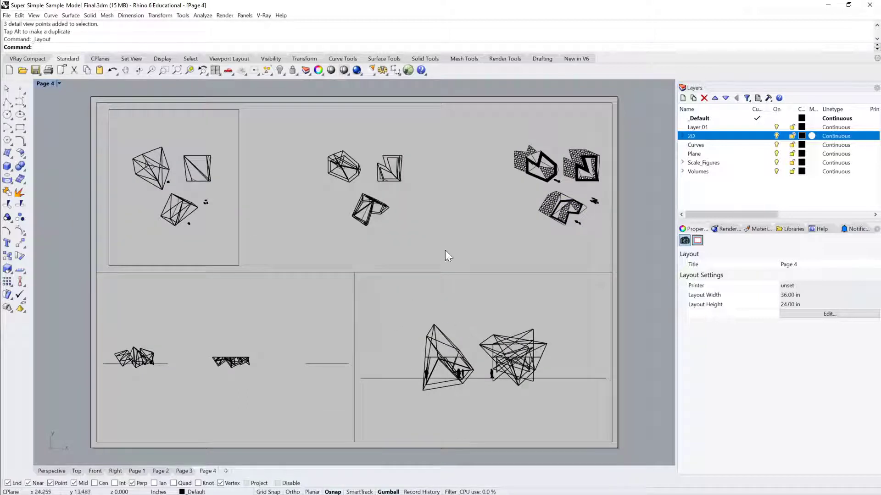
mouse_move(332, 249)
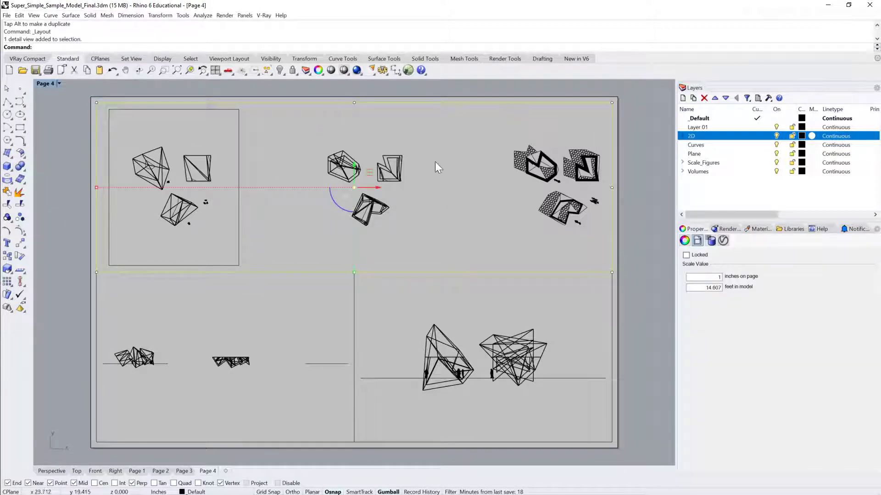
mouse_move(297, 339)
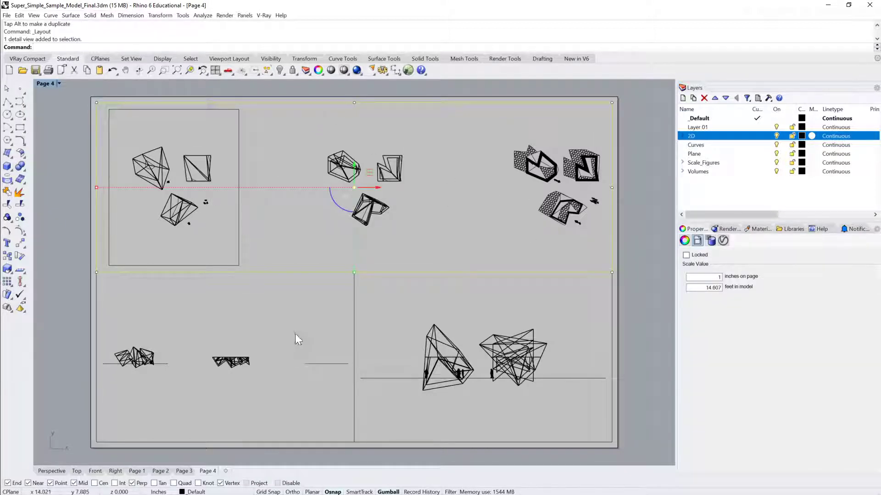
Step: Activate the Front detail on Page 4 for editing
left_click(483, 326)
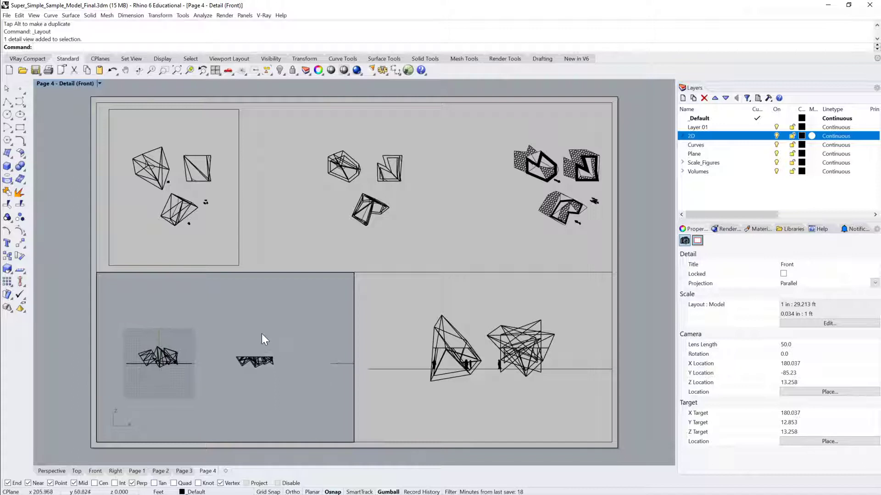
mouse_move(281, 328)
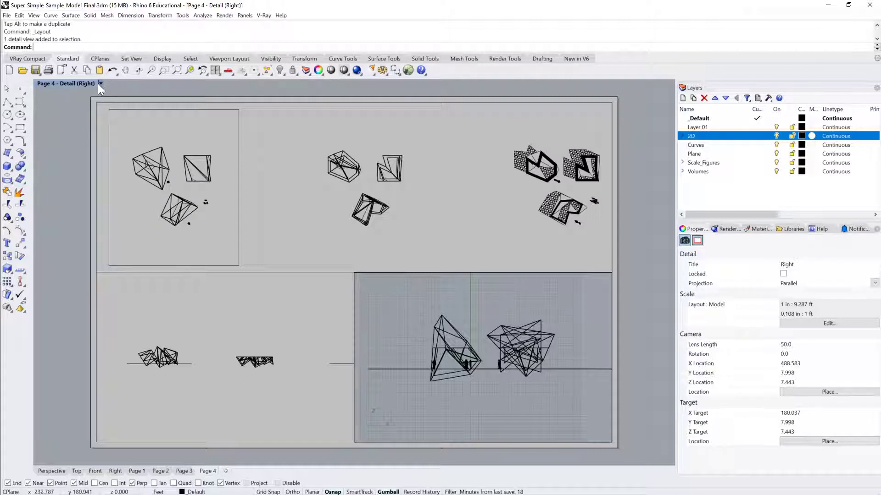
Step: Set the bottom-right Page 4 detail to a Plan view, then to the world Top view
left_click(100, 84)
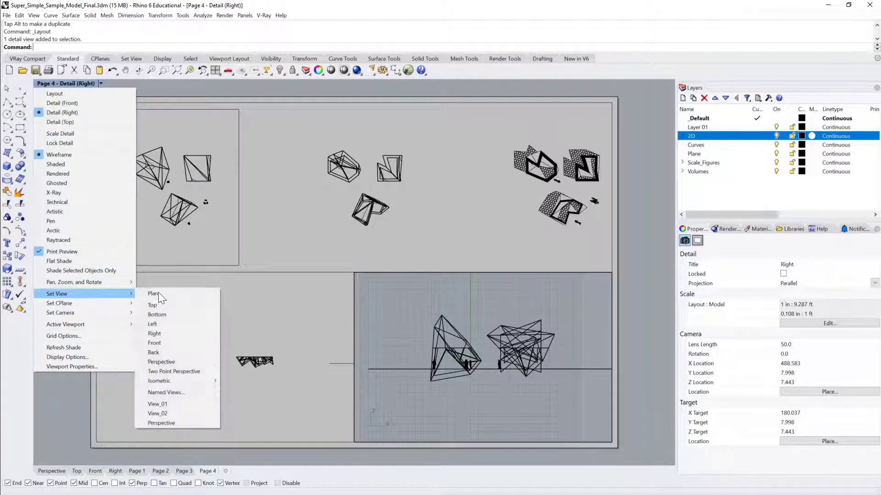
left_click(154, 294)
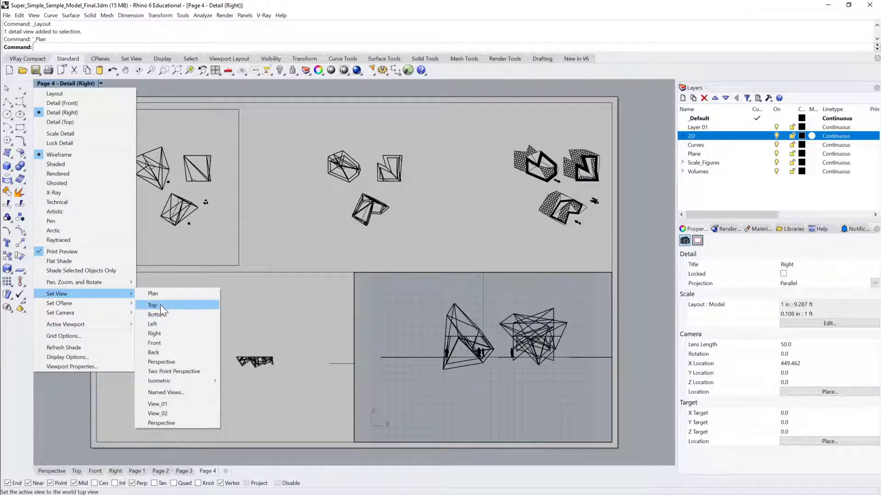
left_click(153, 305)
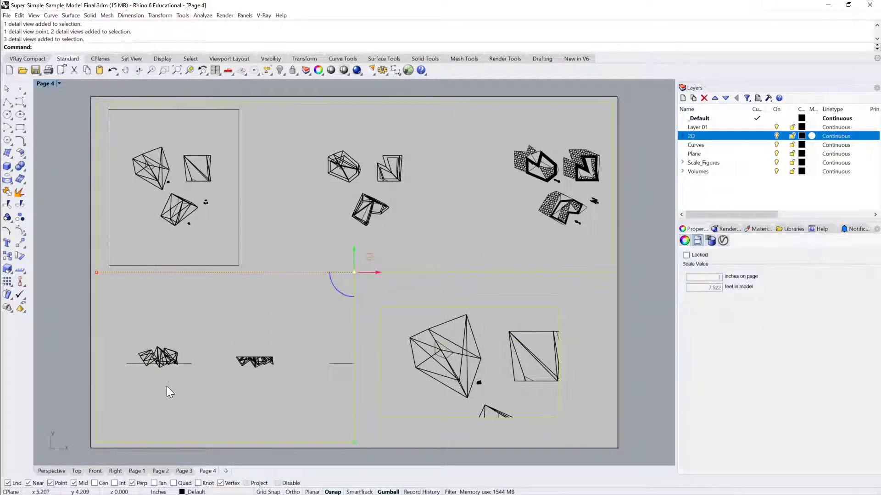
Step: Delete the three Page 4 details, start the Detail command and switch to Page 1
key("Delete")
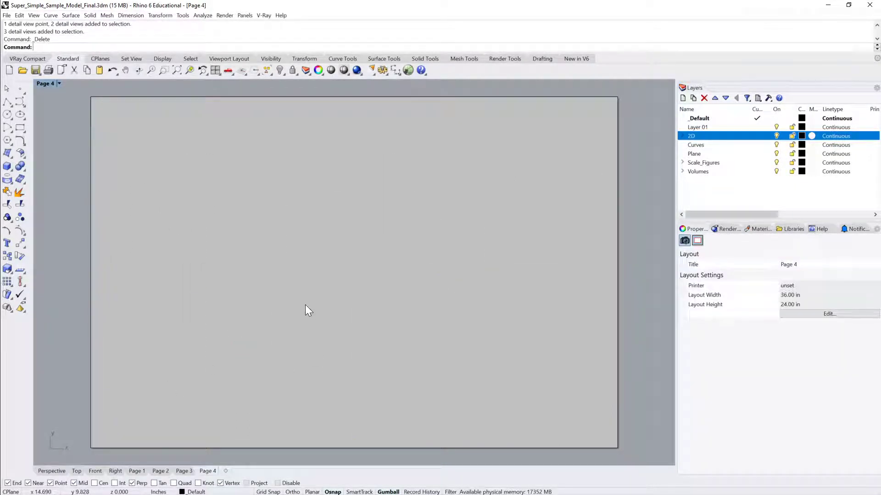
type("Detail")
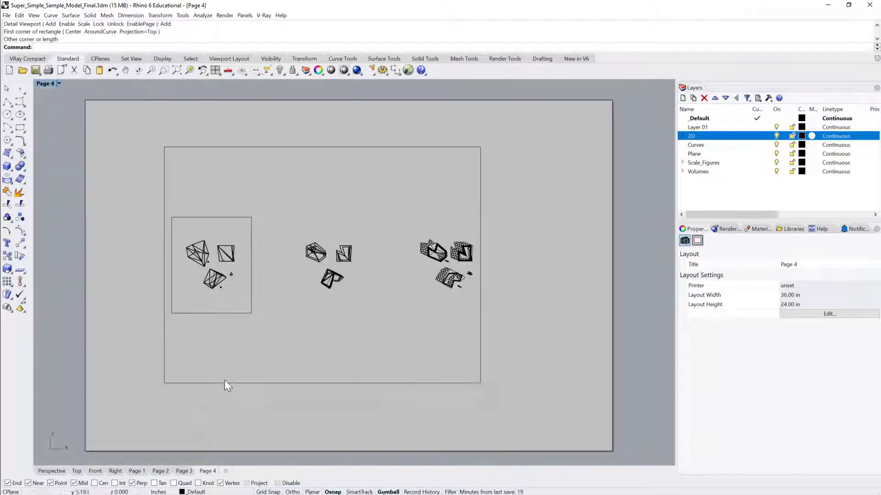
left_click(137, 471)
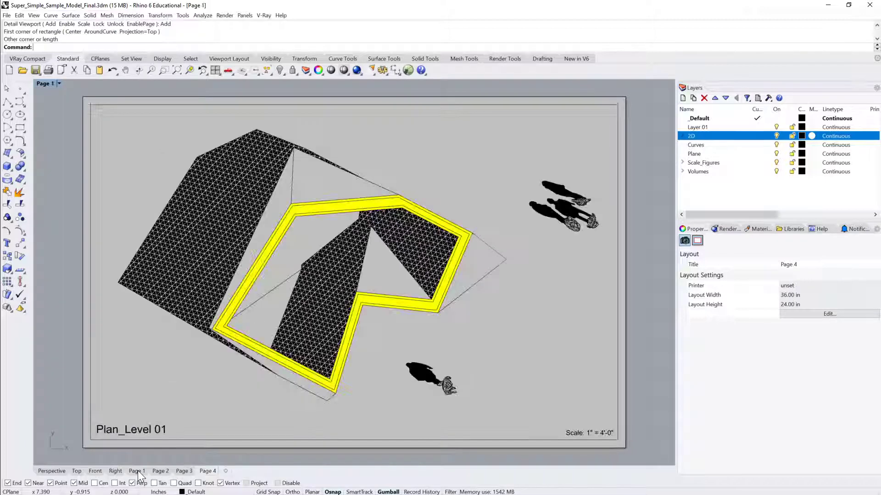
Step: Select the Page 1 detail and edit its scale label to read 1" = 8'-0"
left_click(134, 471)
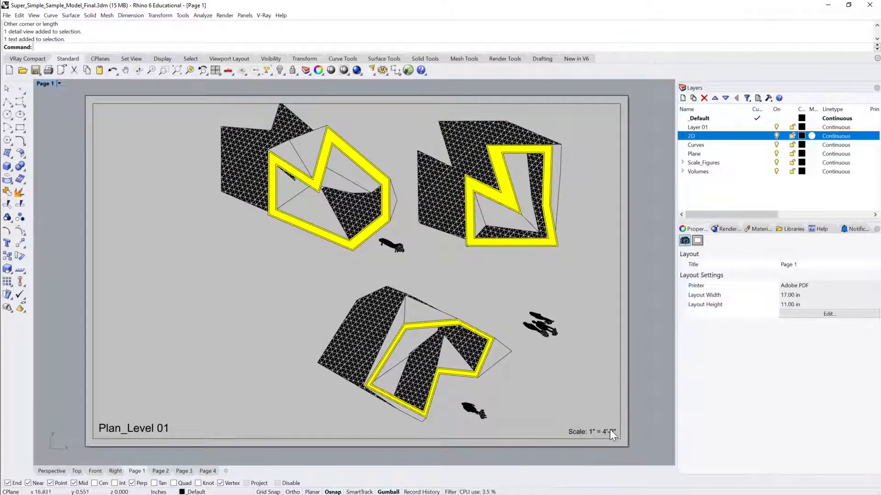
double_click(590, 431)
type("8")
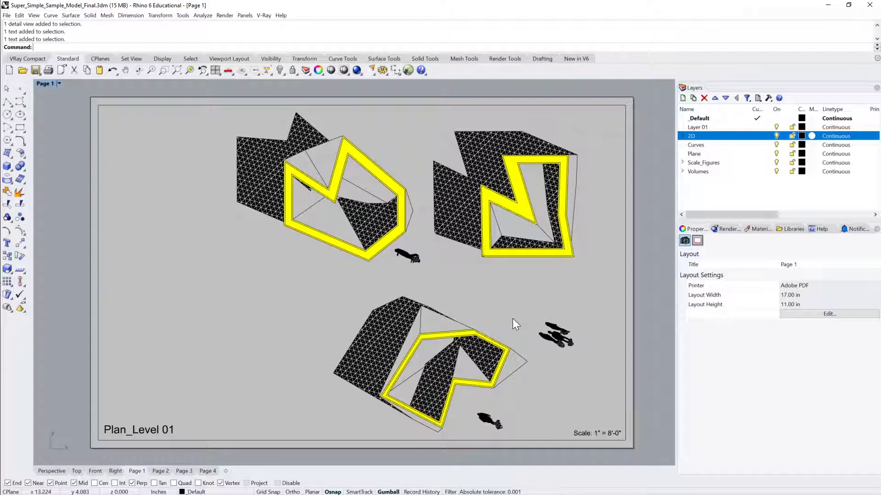
mouse_move(434, 294)
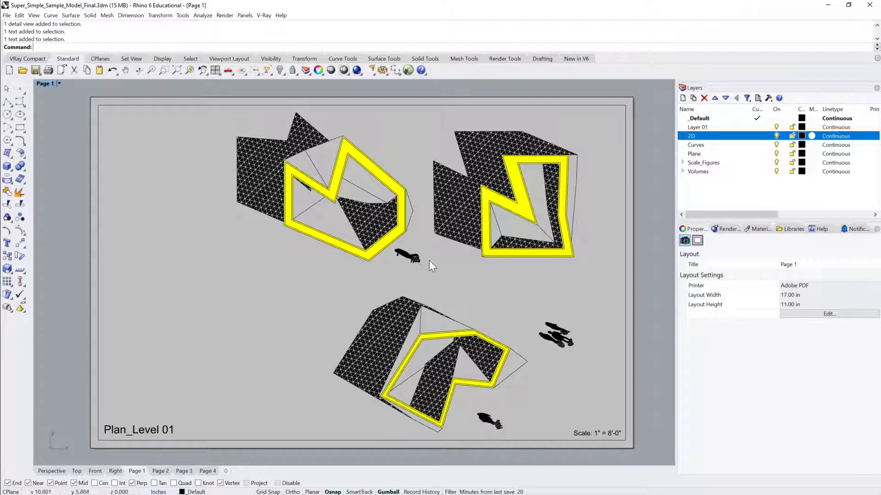
mouse_move(485, 238)
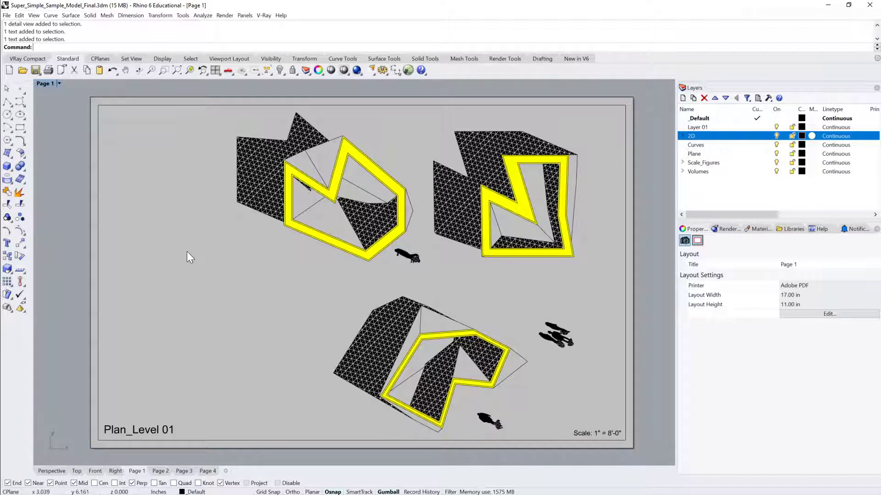
mouse_move(129, 201)
type("Options")
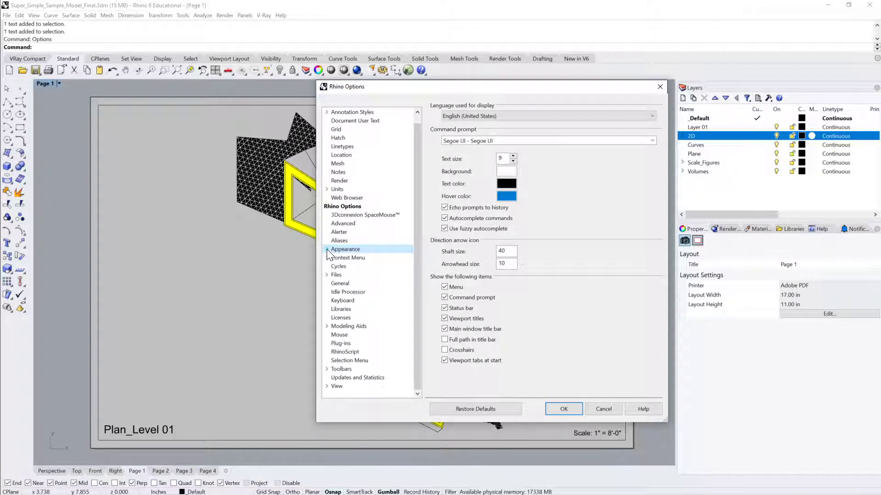
Step: Set the Layout colour to White under Appearance > Colors and apply it
left_click(345, 256)
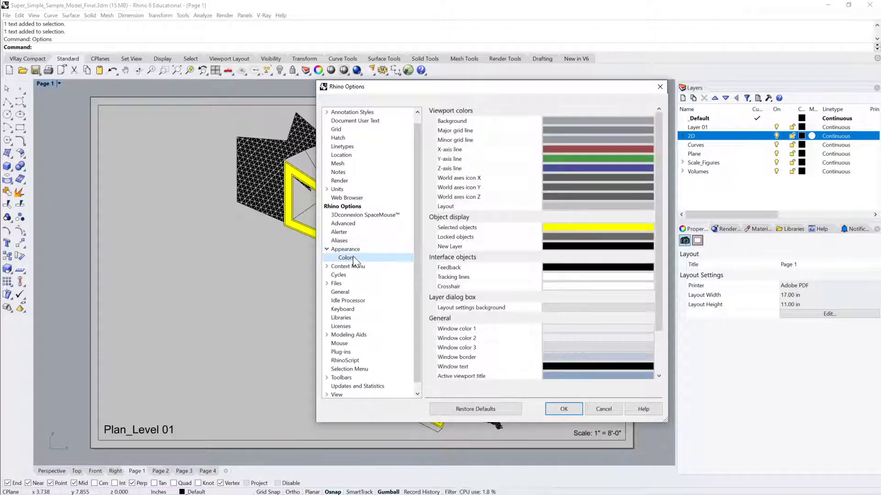
left_click(346, 256)
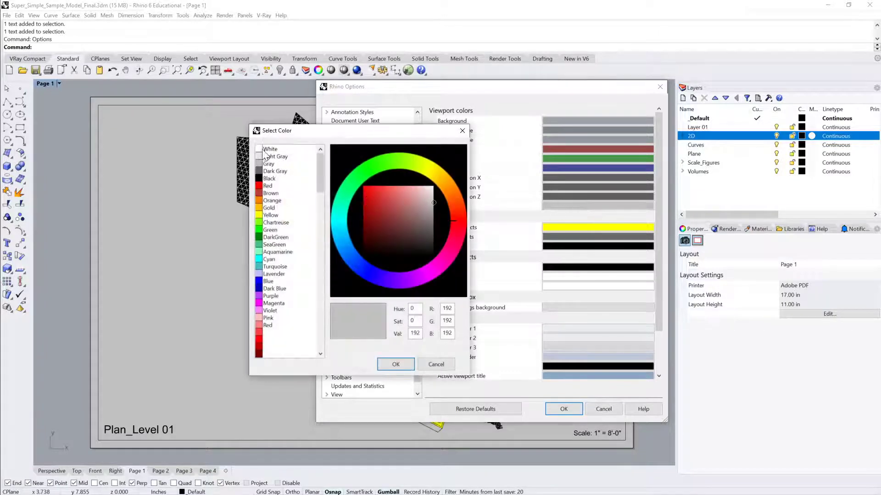
left_click(269, 149)
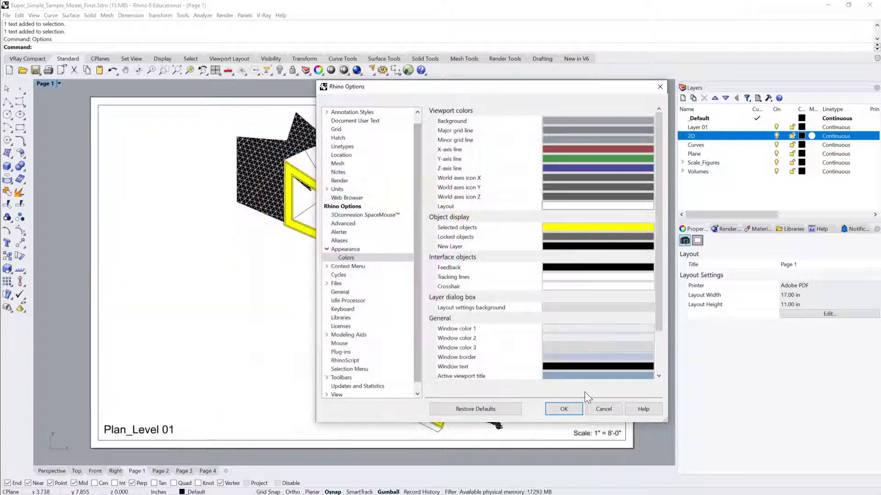
left_click(563, 409)
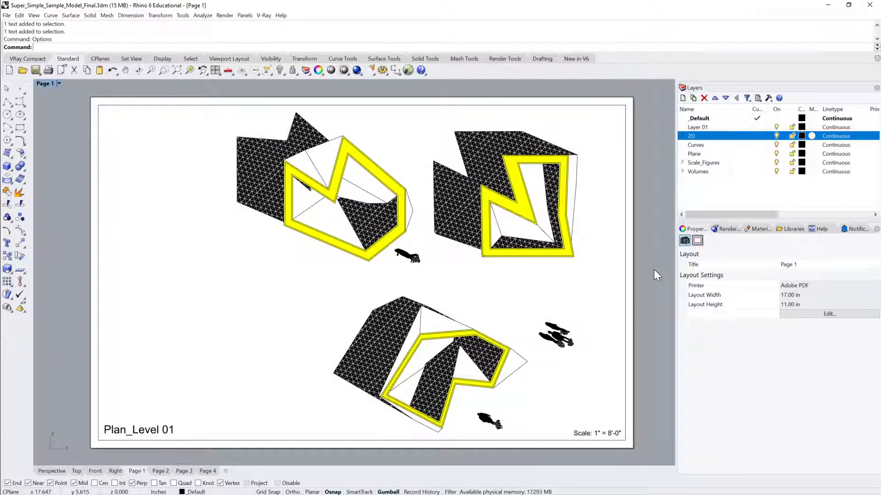
scroll("down", 3)
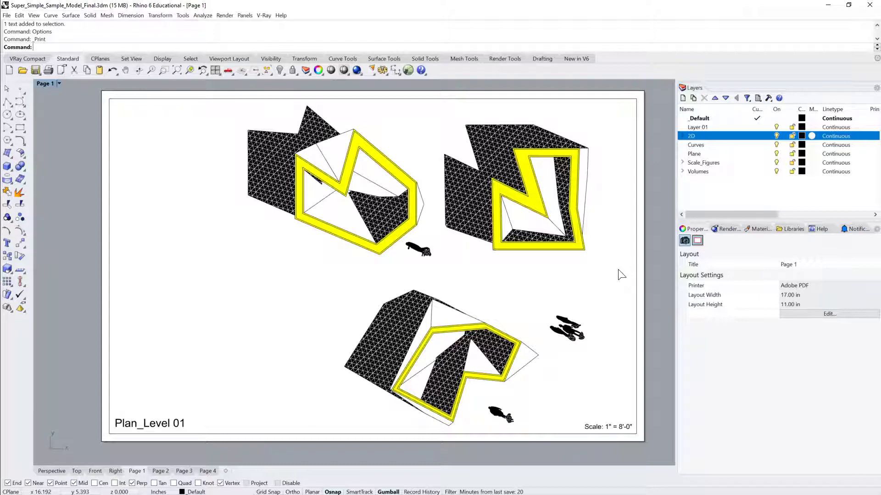
left_click(48, 70)
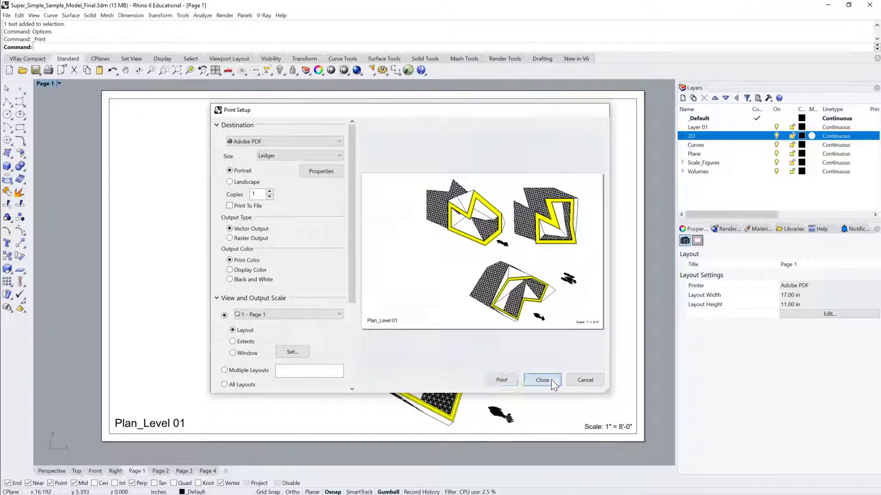
left_click(542, 379)
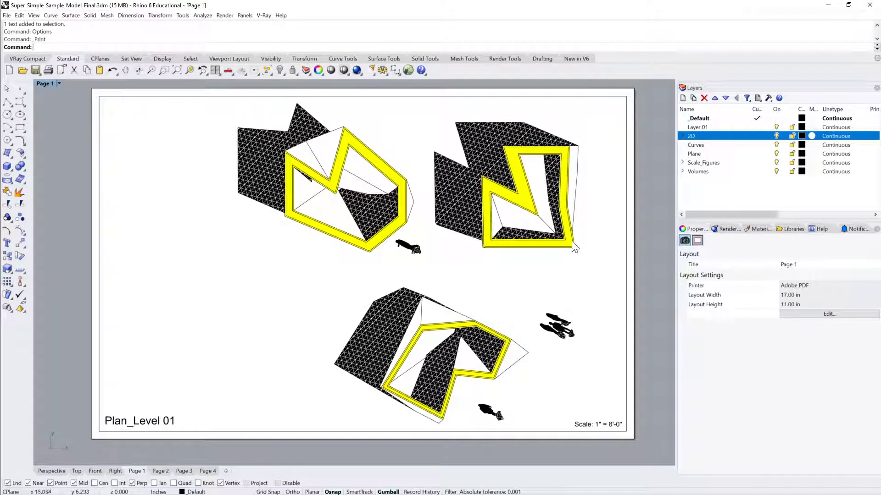
mouse_move(569, 220)
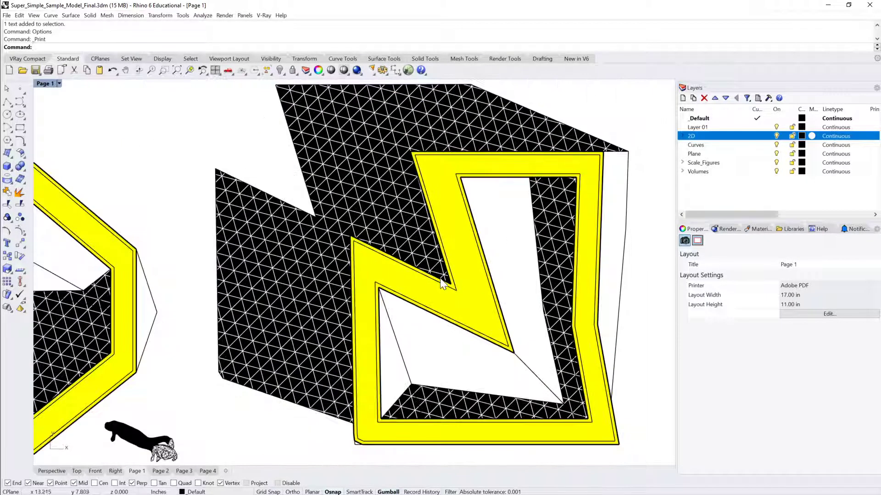
left_click_drag(444, 283, 476, 263)
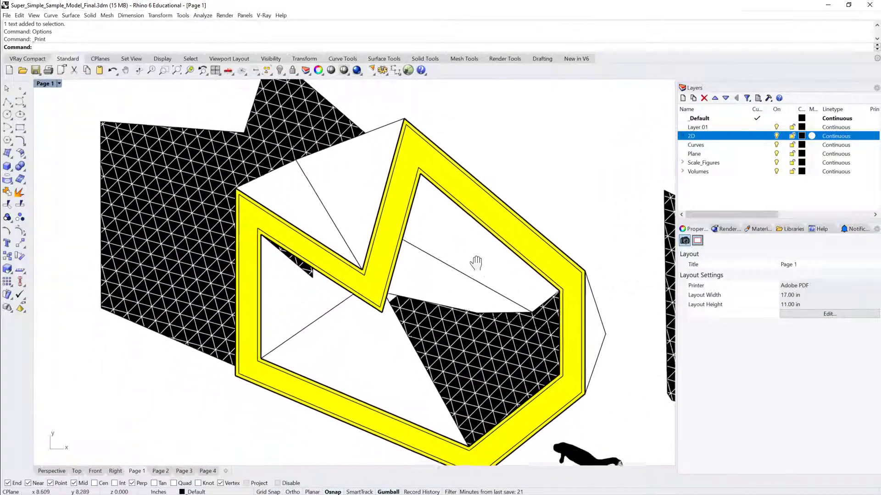
left_click_drag(476, 262, 485, 249)
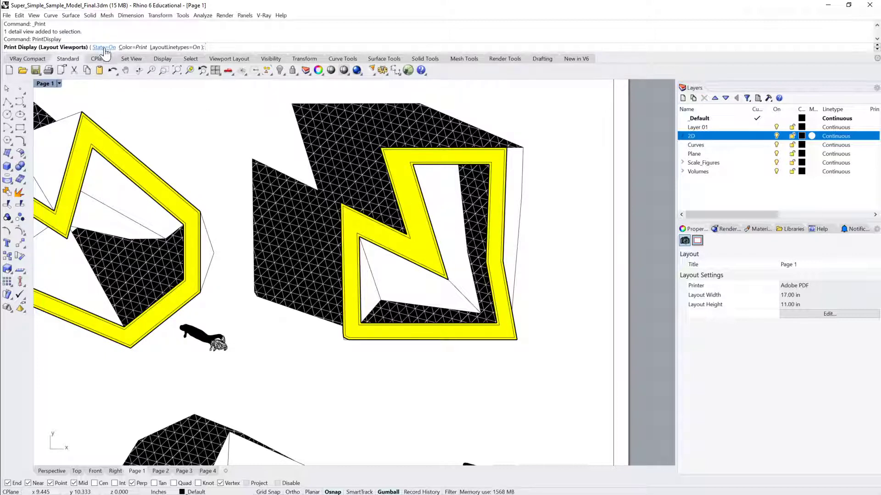
Step: Toggle the PrintDisplay state for the Page 1 layout and zoom out on the volumes
left_click(103, 47)
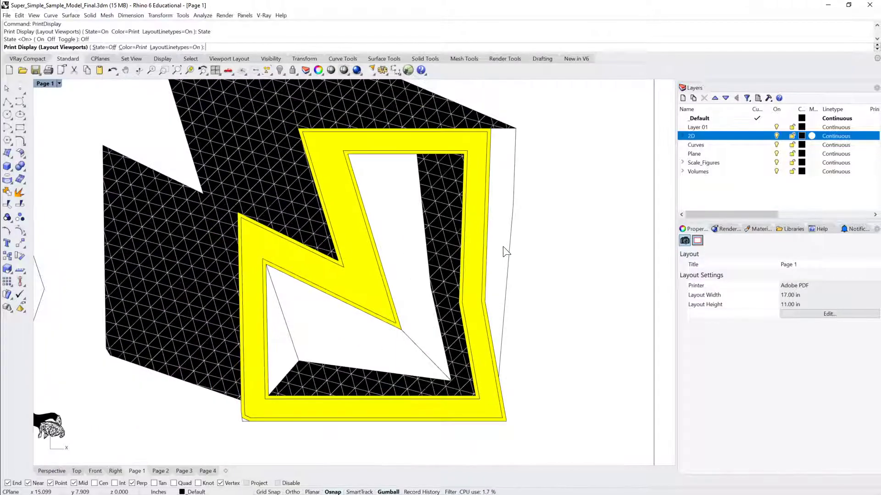
scroll("down", 3)
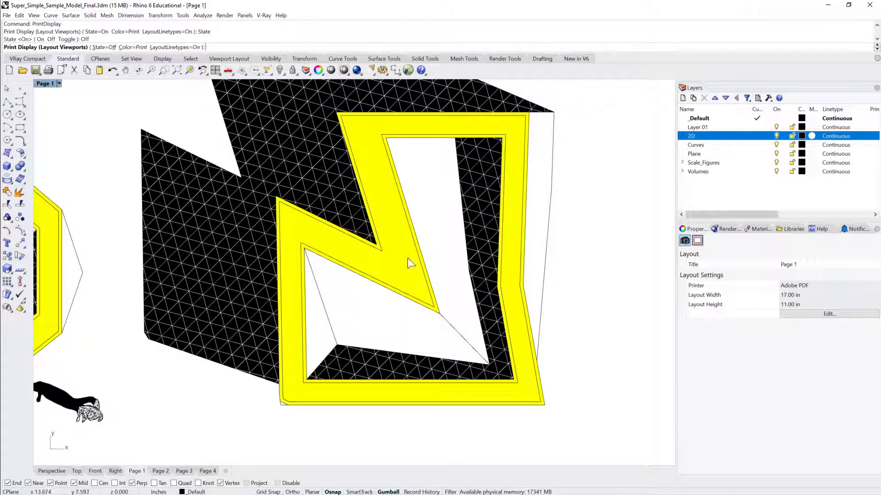
mouse_move(524, 169)
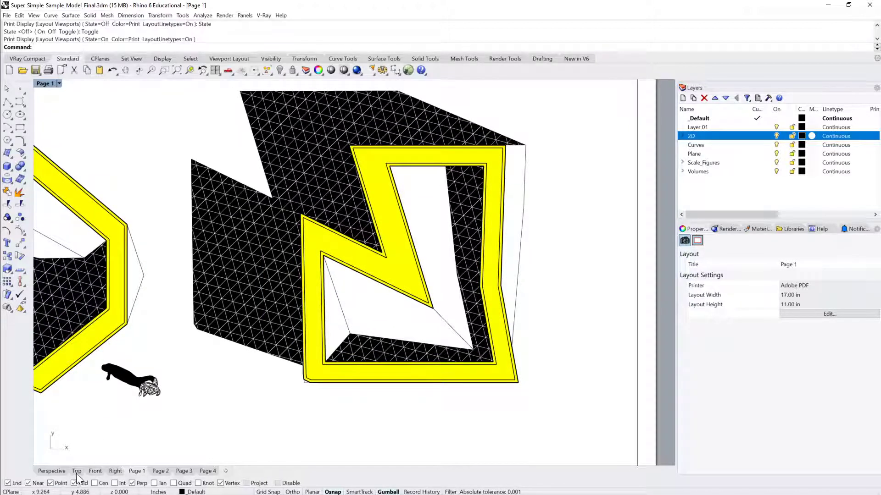
Step: Turn PrintDisplay on in the Top view at thickness 40 and show the layers' print columns
left_click(76, 470)
type("PrintDisplay")
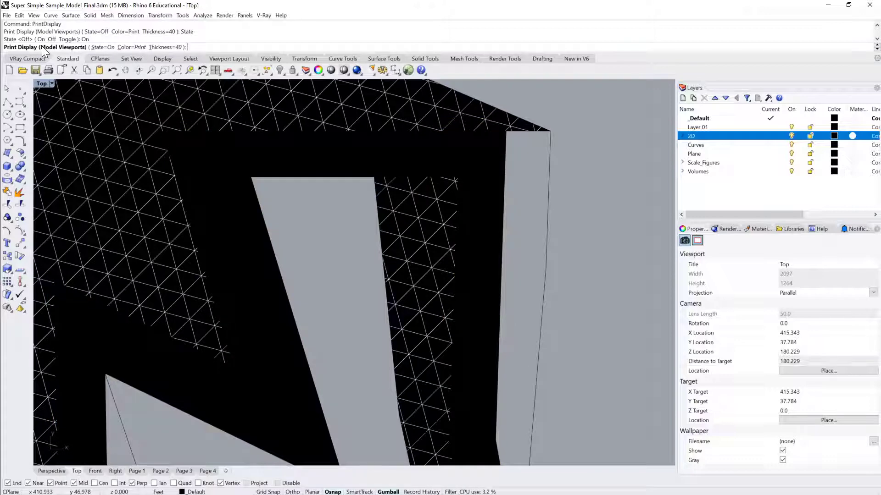
left_click(103, 47)
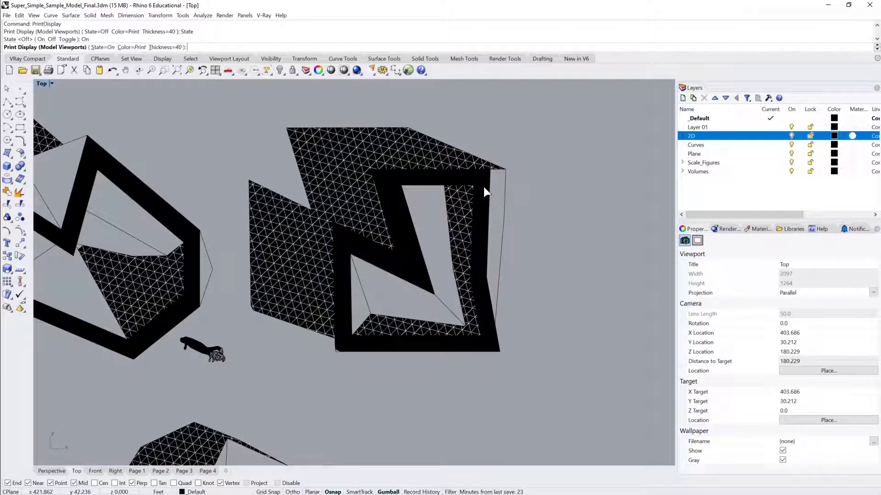
left_click(683, 136)
type("40")
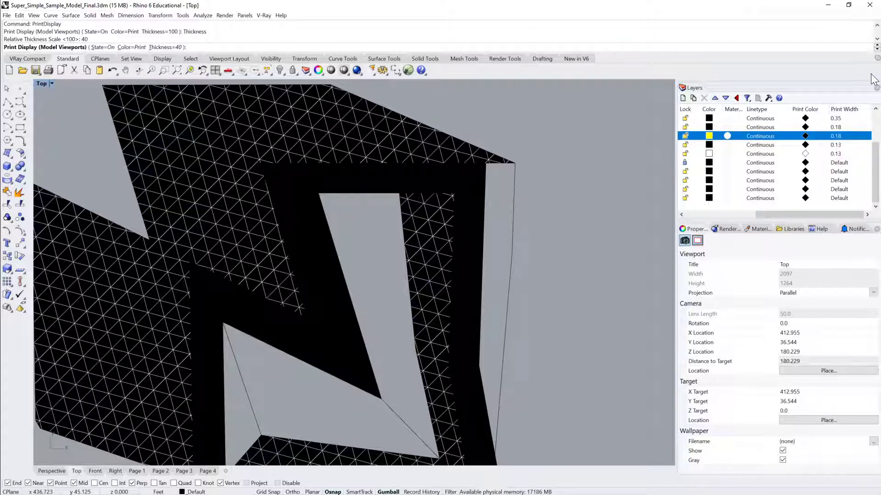
mouse_move(804, 137)
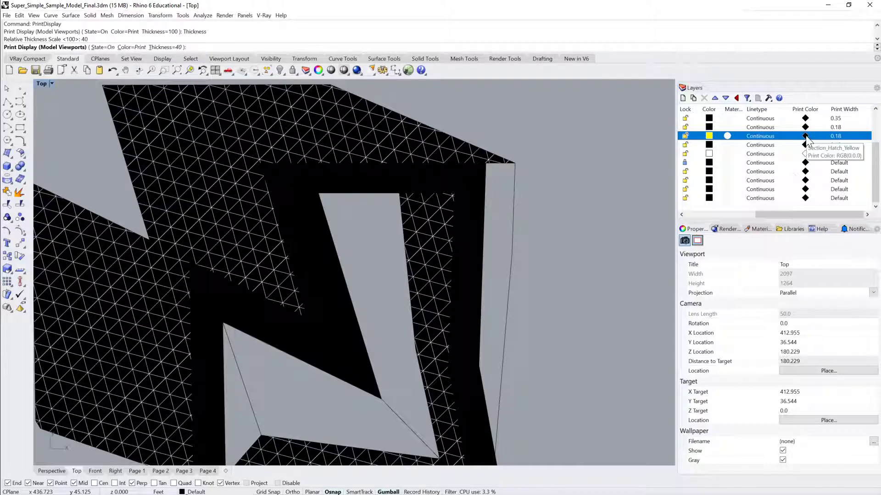
Step: Set the Section_Hatch_Yellow layer's Print Color to Yellow and inspect its outlines
left_click(805, 136)
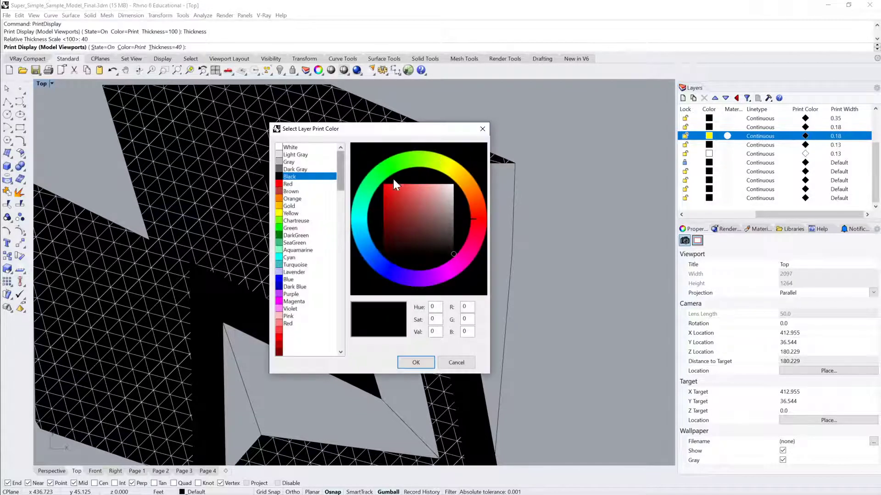
left_click(291, 213)
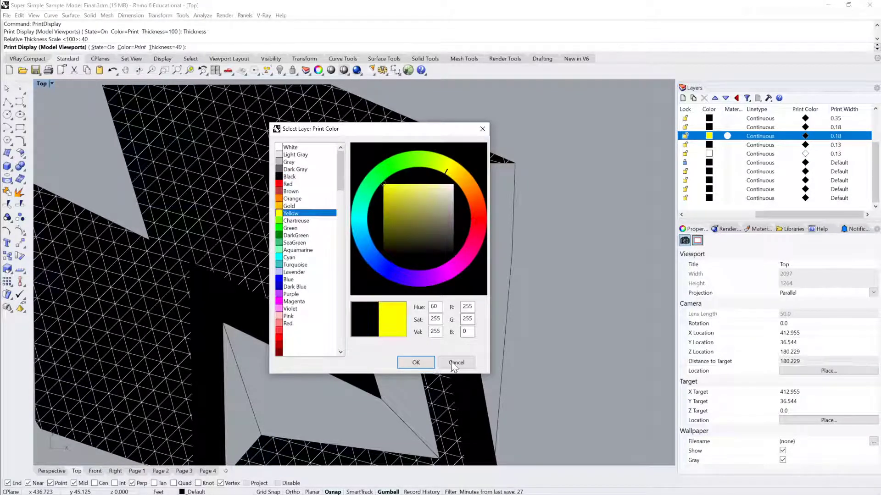
left_click(415, 362)
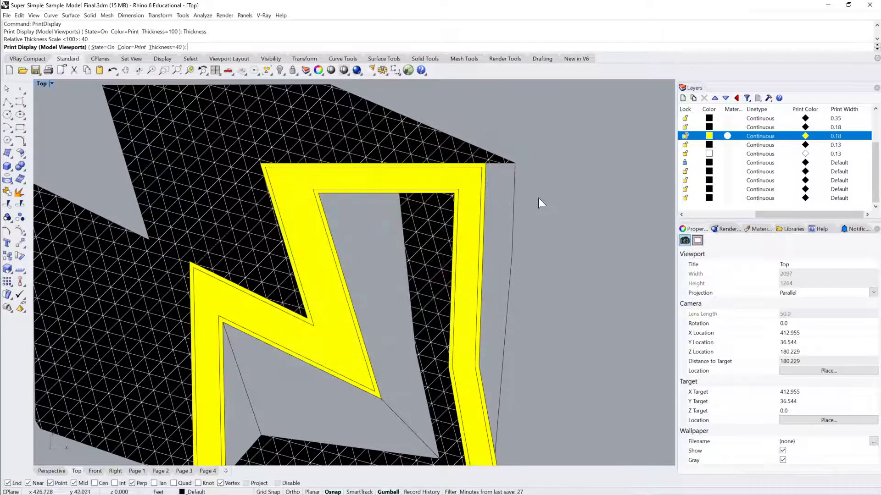
mouse_move(305, 70)
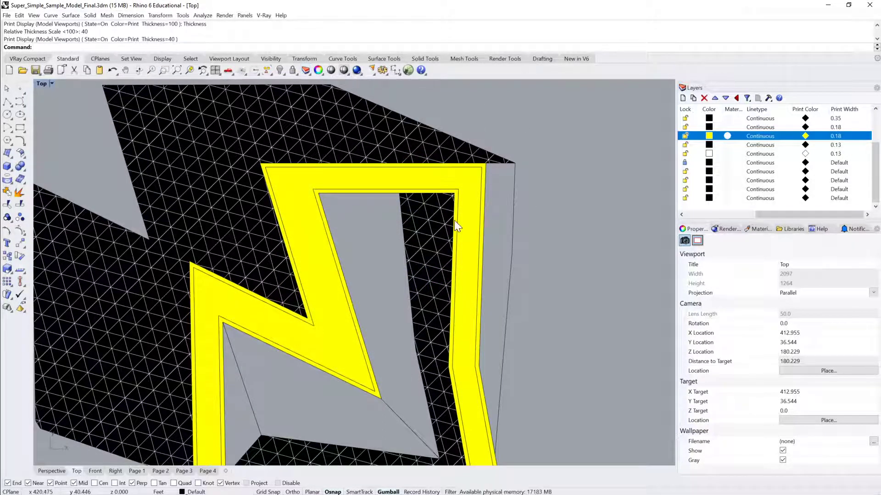
left_click_drag(457, 227, 480, 205)
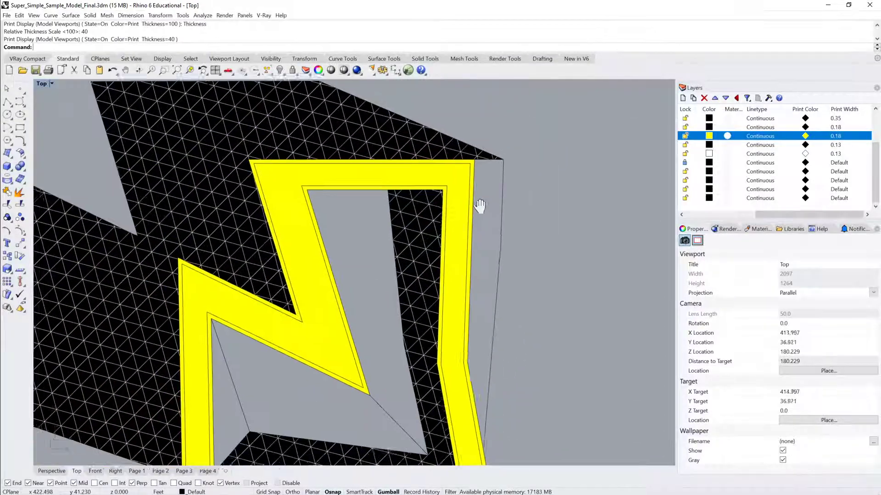
left_click_drag(480, 203, 499, 246)
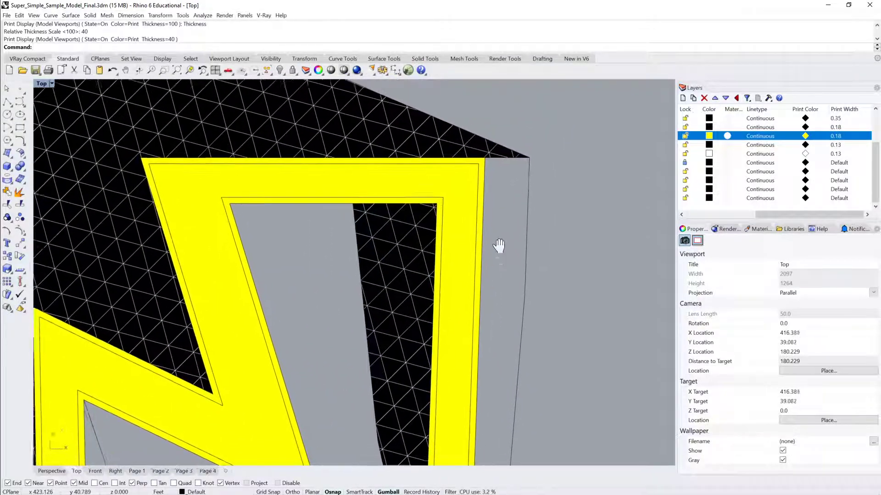
left_click_drag(499, 244, 511, 232)
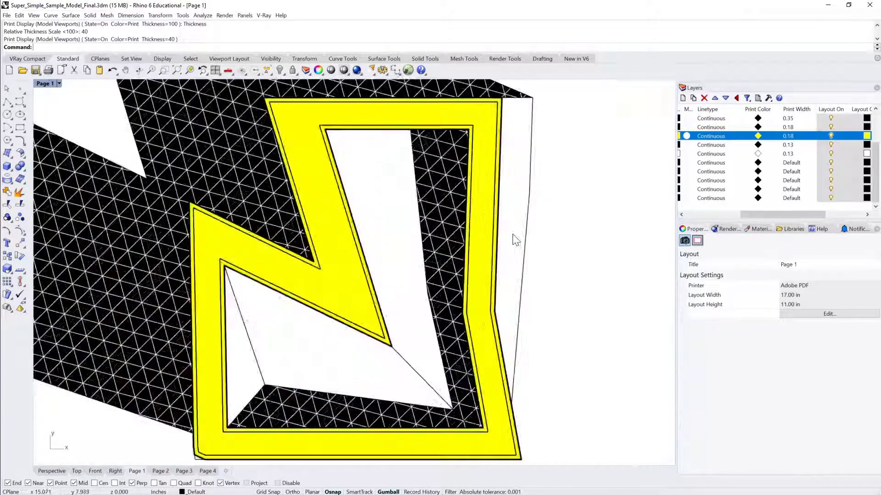
Step: Zoom out on Page 1 to review the yellow print outlines on the sheet
scroll("down", 3)
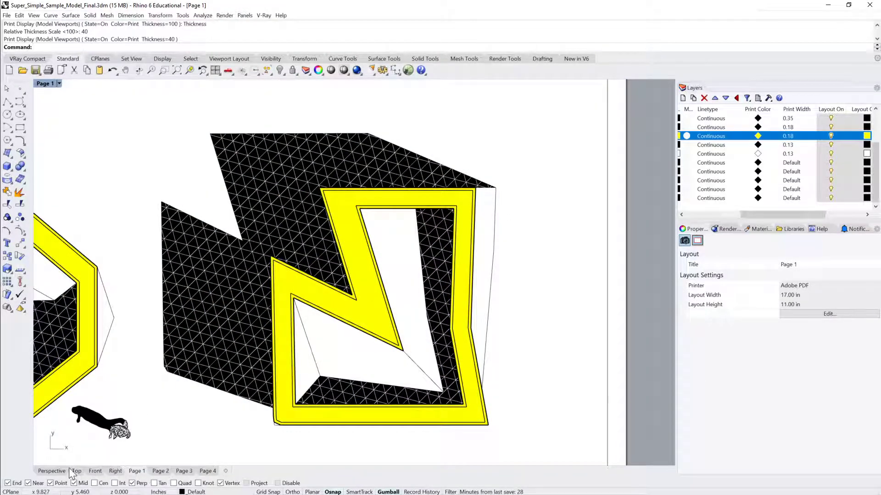
Step: Set the Top view's PrintDisplay Relative Thickness Scale to 100 and inspect the yellow outlines
left_click(76, 471)
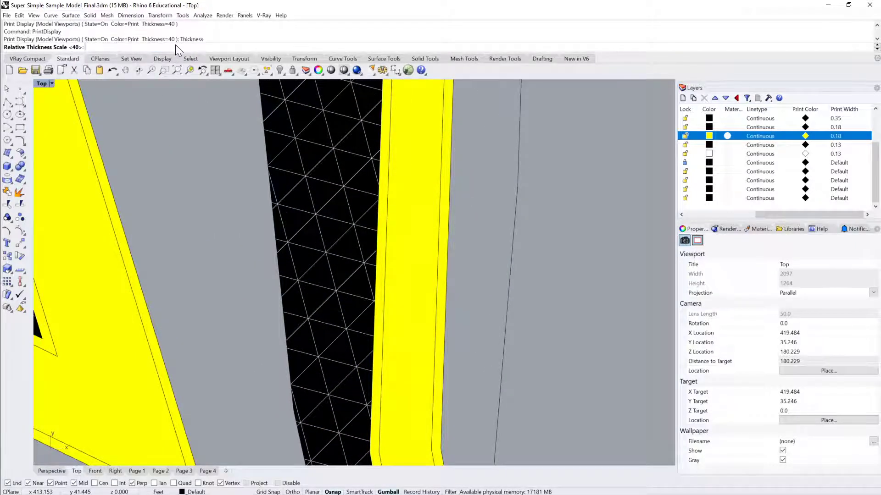
type("100")
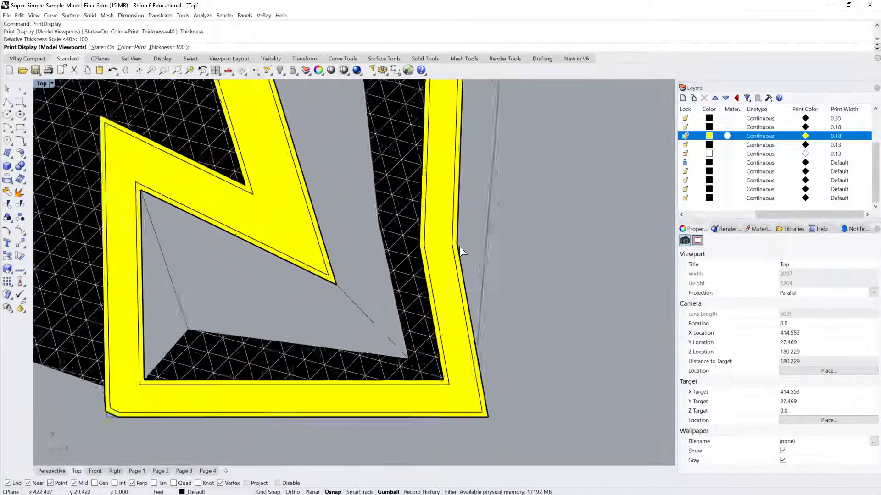
scroll("up", 3)
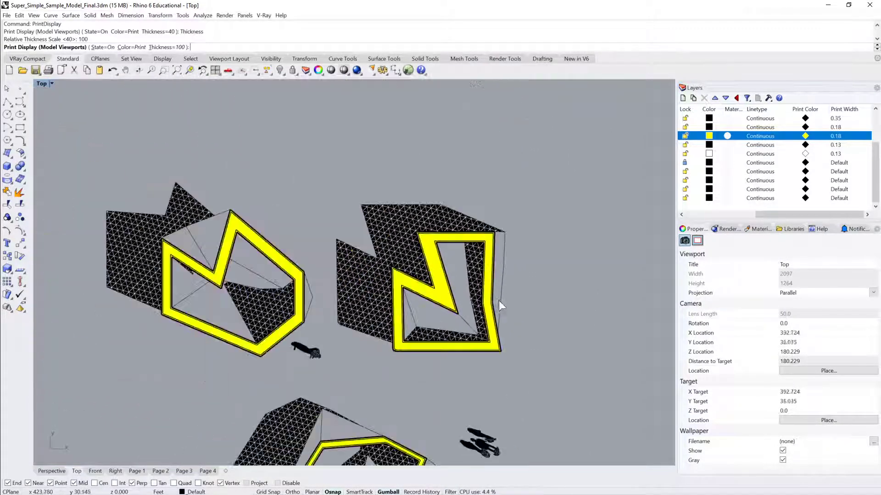
left_click_drag(500, 306, 489, 264)
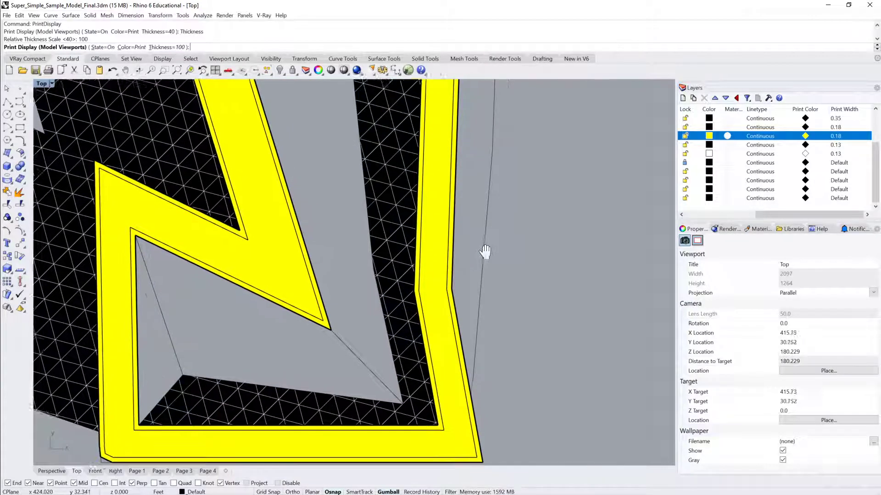
left_click_drag(484, 251, 402, 293)
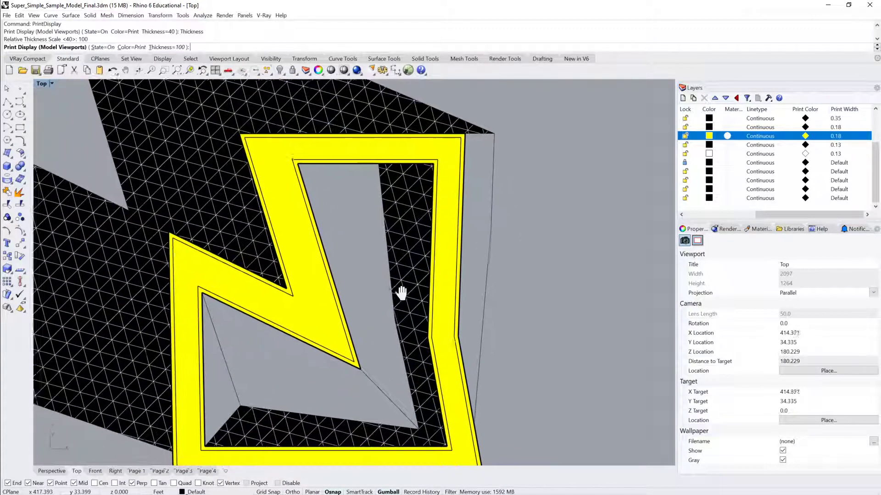
left_click_drag(401, 292, 426, 236)
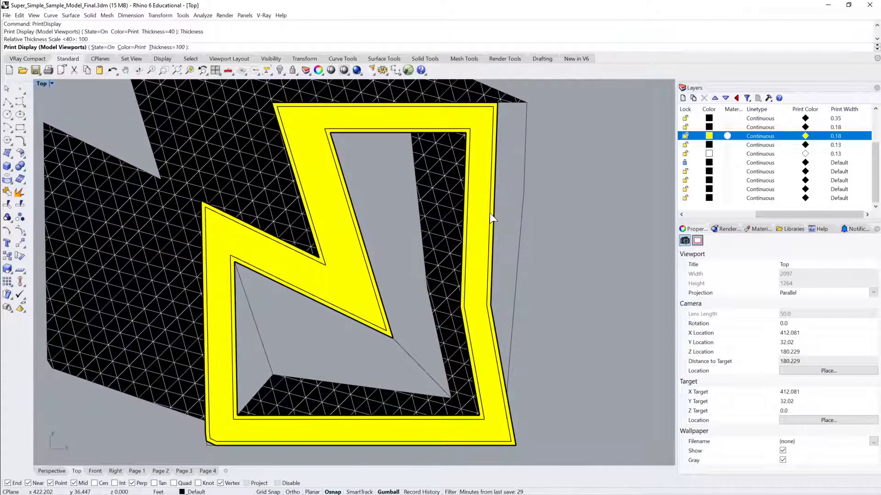
left_click(137, 471)
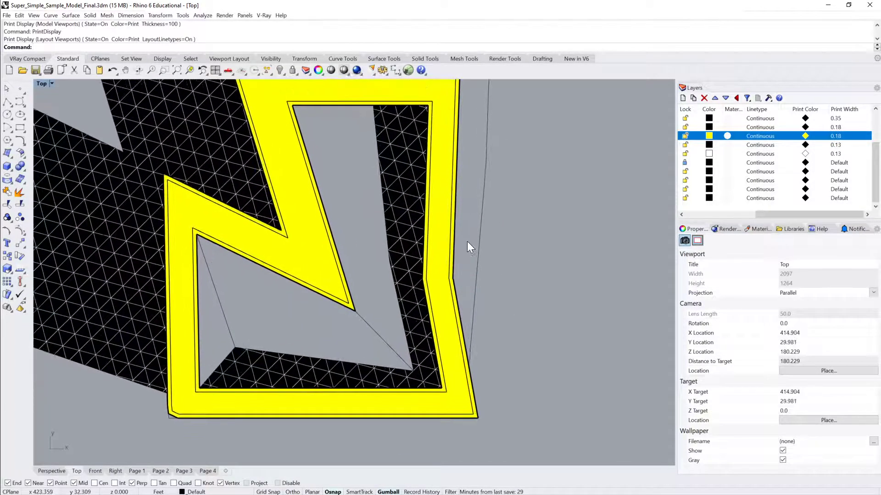
Step: Run PrintDisplay and set State to Off for model viewports
type("Print")
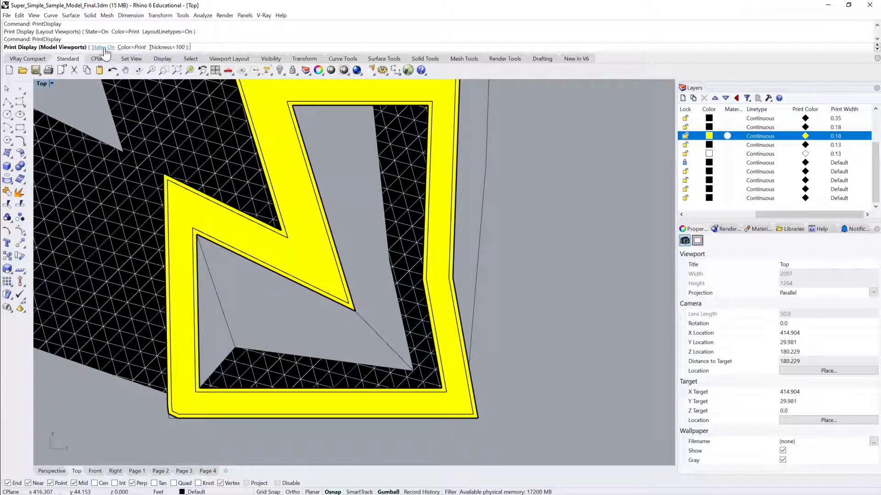
left_click(101, 47)
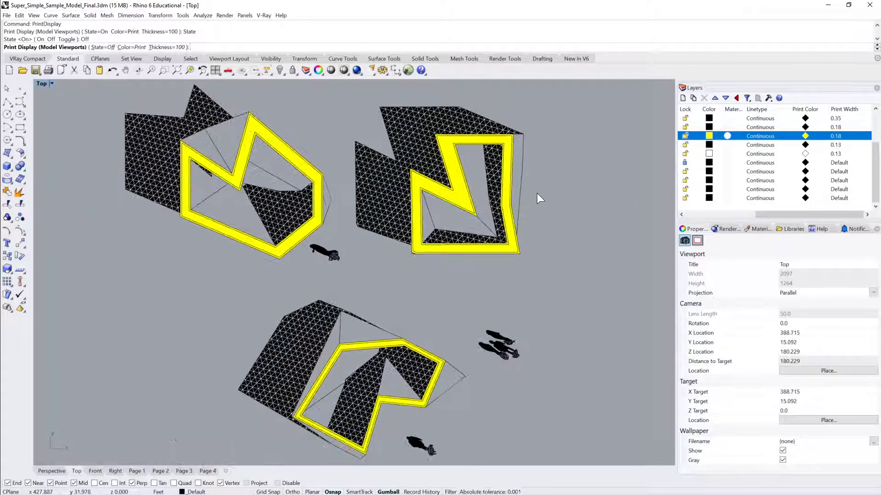
left_click_drag(540, 198, 544, 224)
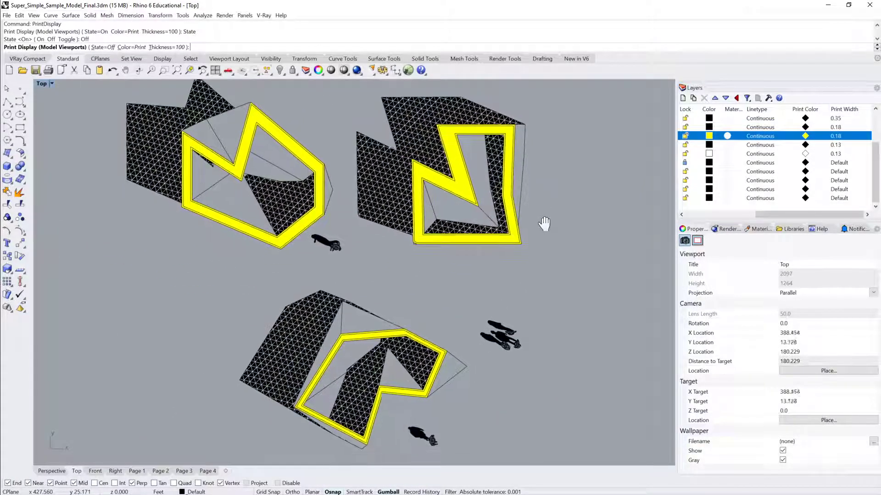